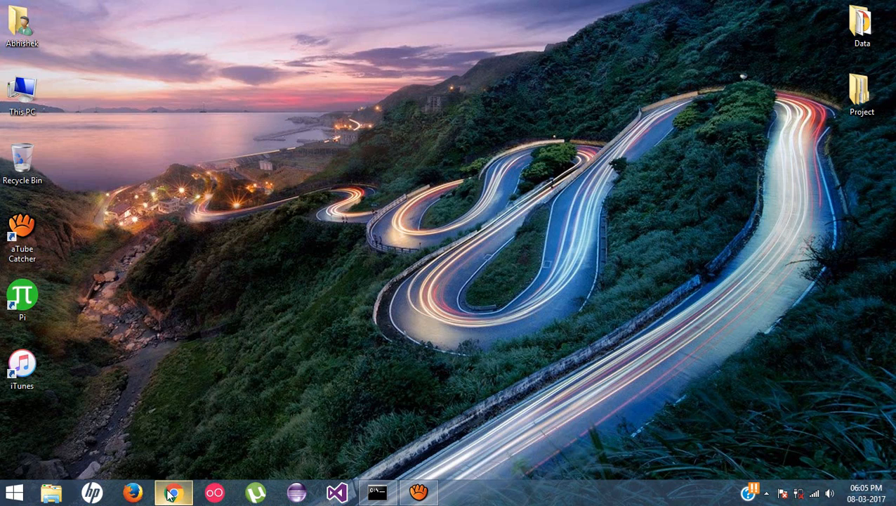
Step: Return to Chrome and scroll to the katzer/cordova-plugin-local-notifications README notice
click(172, 491)
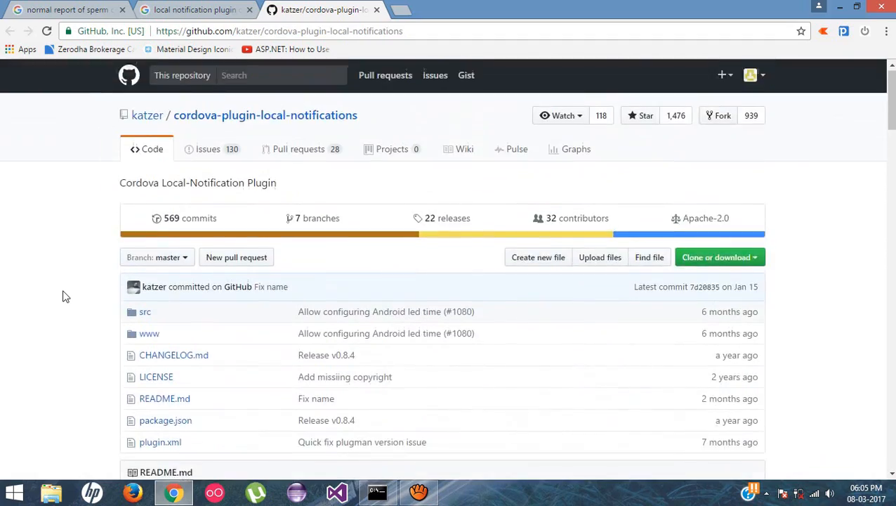
scroll(down, 3)
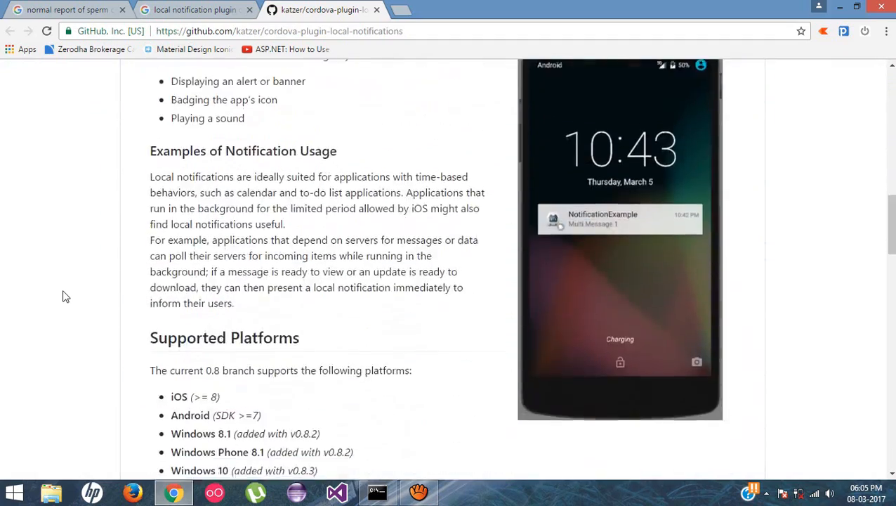
scroll(up, 3)
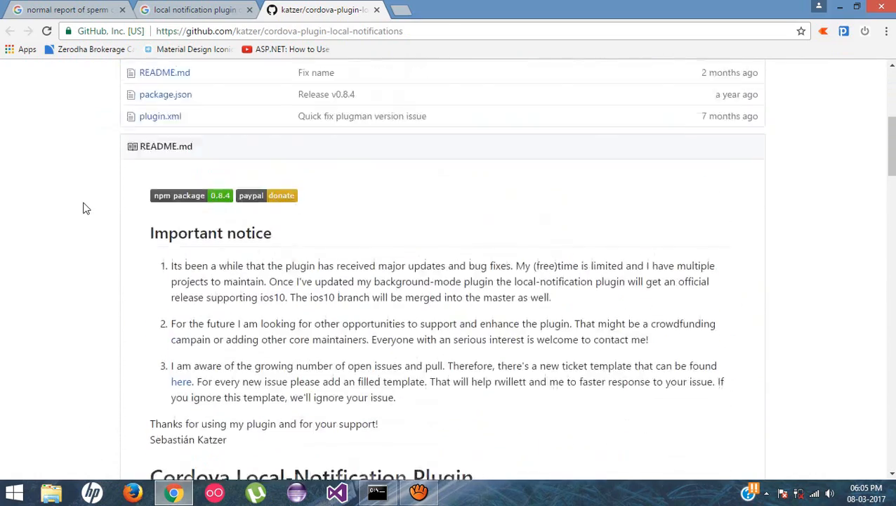
scroll(down, 3)
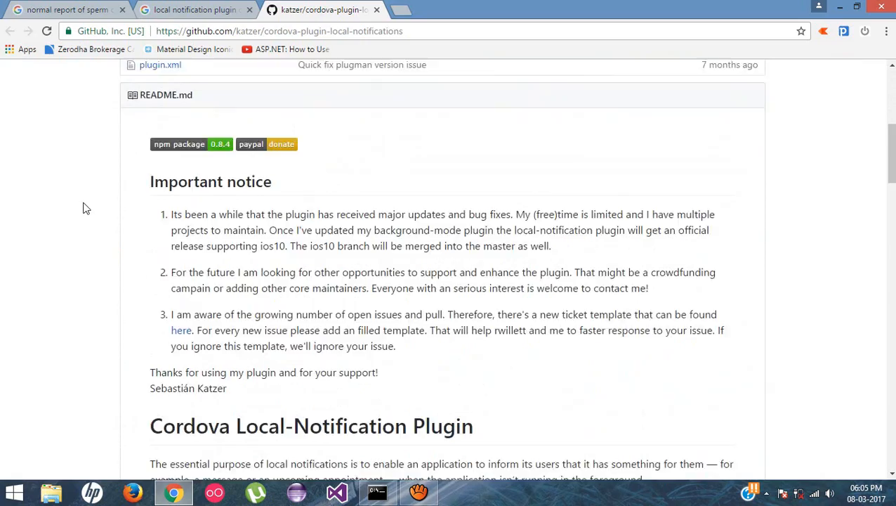
scroll(down, 3)
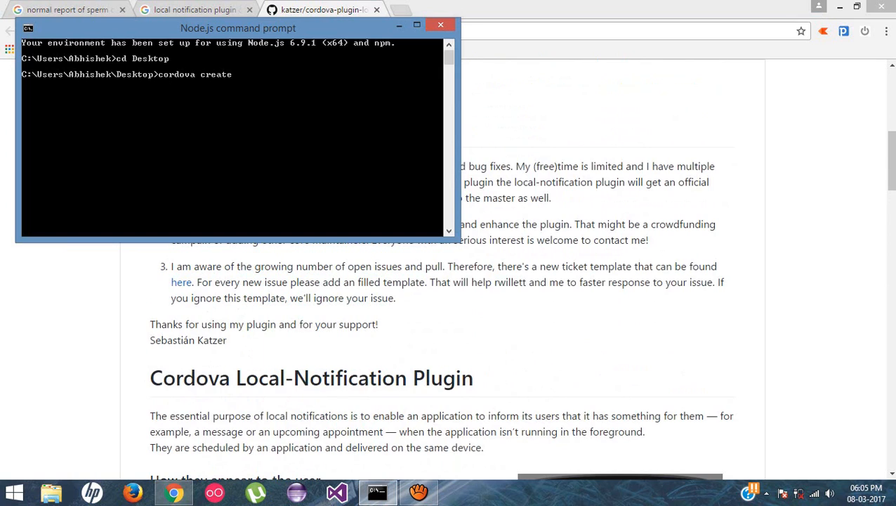
Step: Create the Cordova project Push-Notification with id com.infologs on the Desktop
text(Push-)
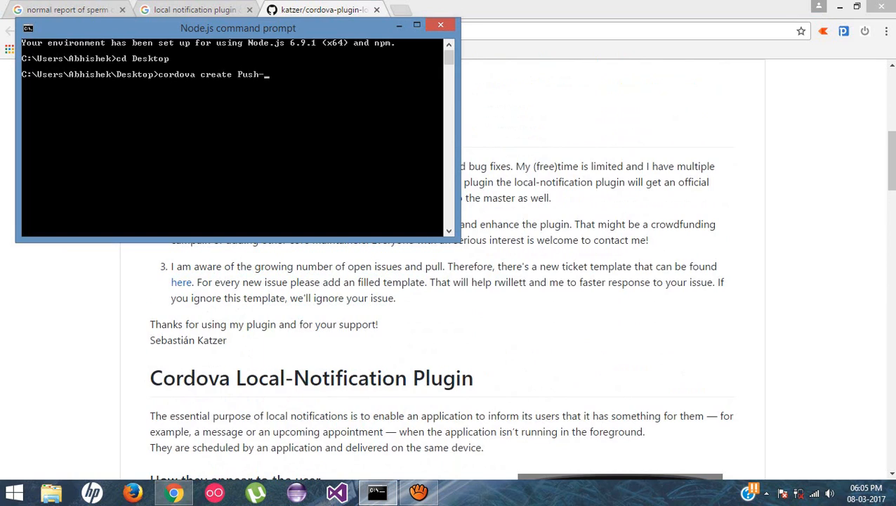
text(Notification com.infologs Push-Not)
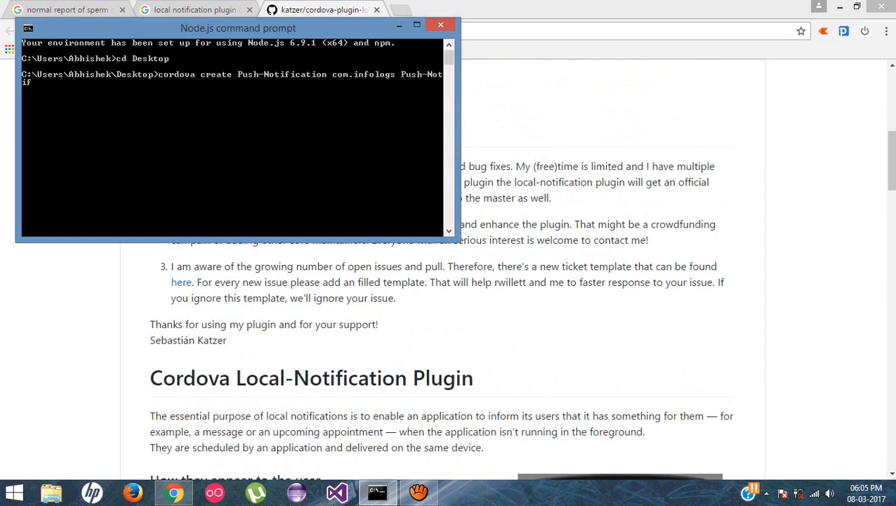
text(ification)
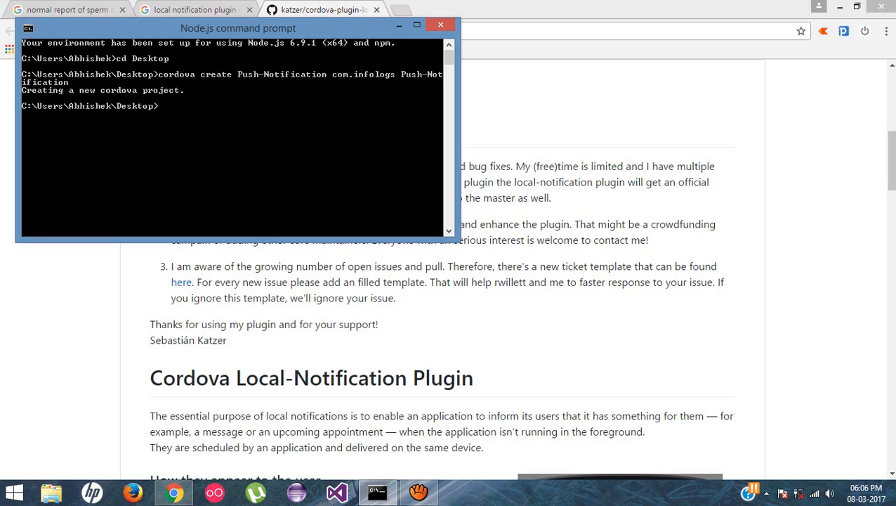
Step: Enter the Push-Notification folder, add the Android platform, and start a build
text(cd Push-Notification)
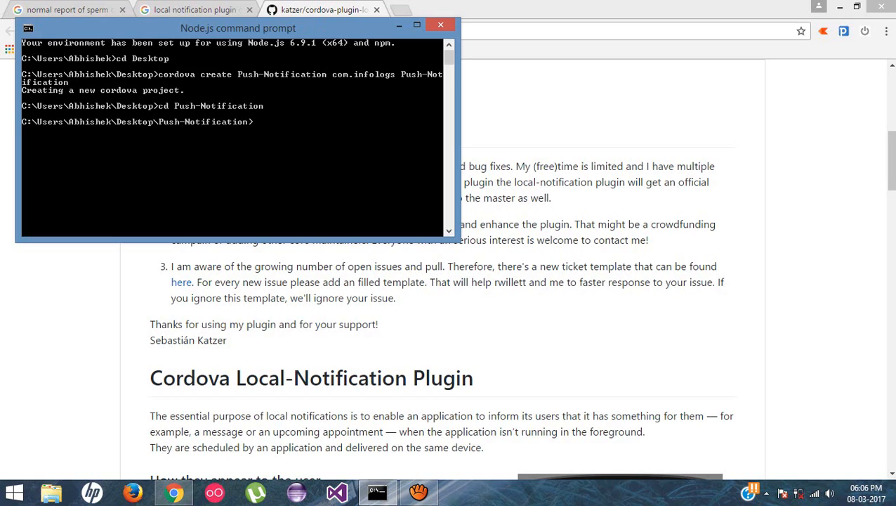
text(cordova platform)
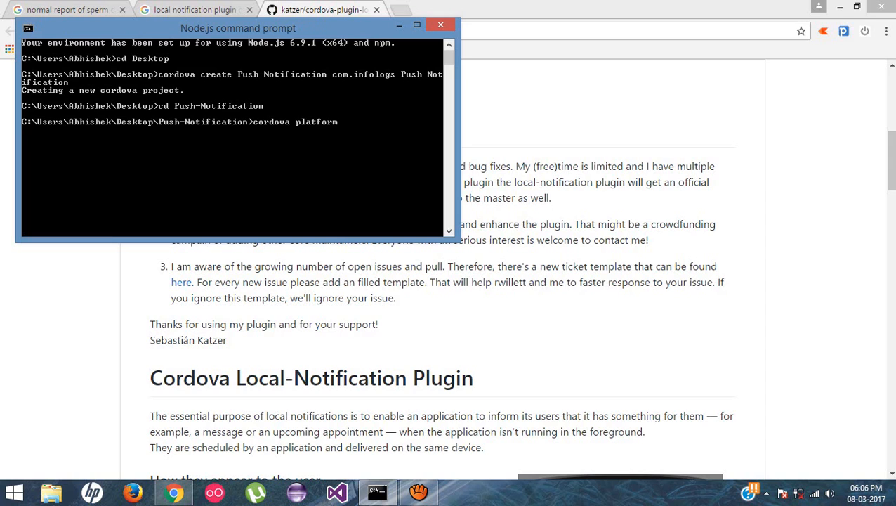
text(add android)
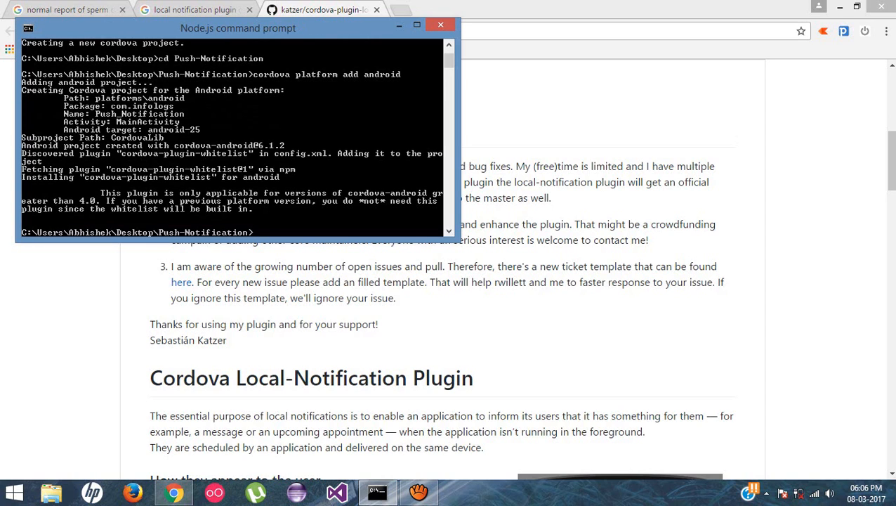
text(cordoav)
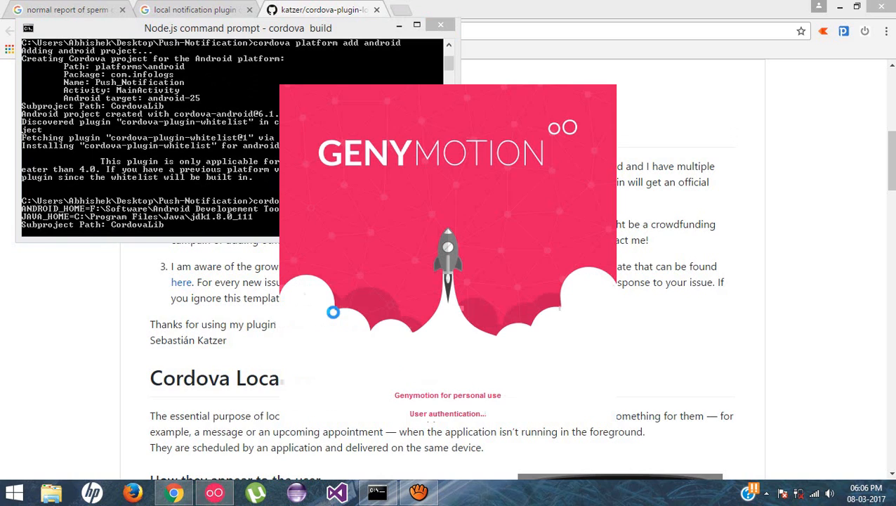
mouse_move(336, 318)
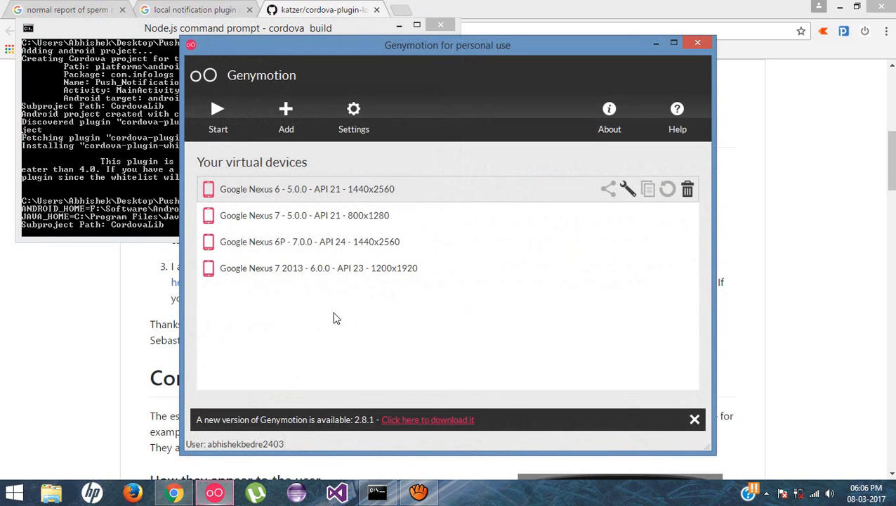
Step: Start the Google Nexus 7 2013 virtual device and move the emulator window aside
click(318, 268)
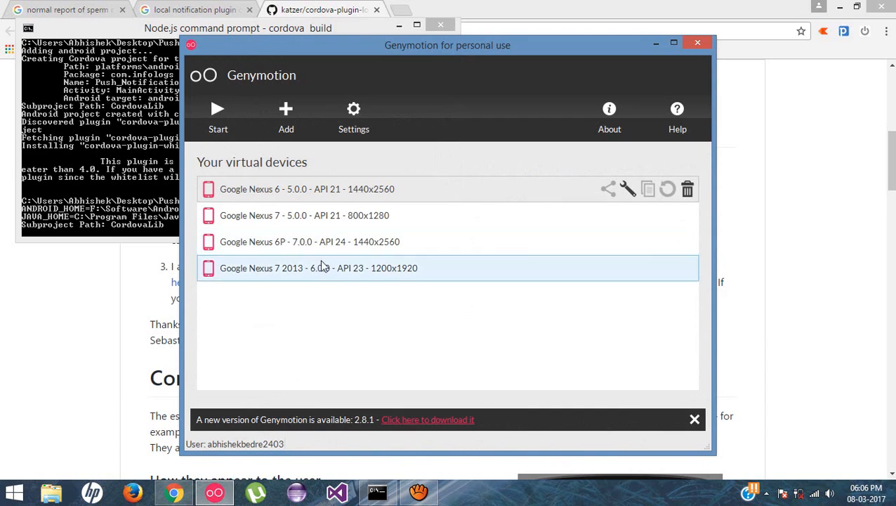
mouse_move(323, 272)
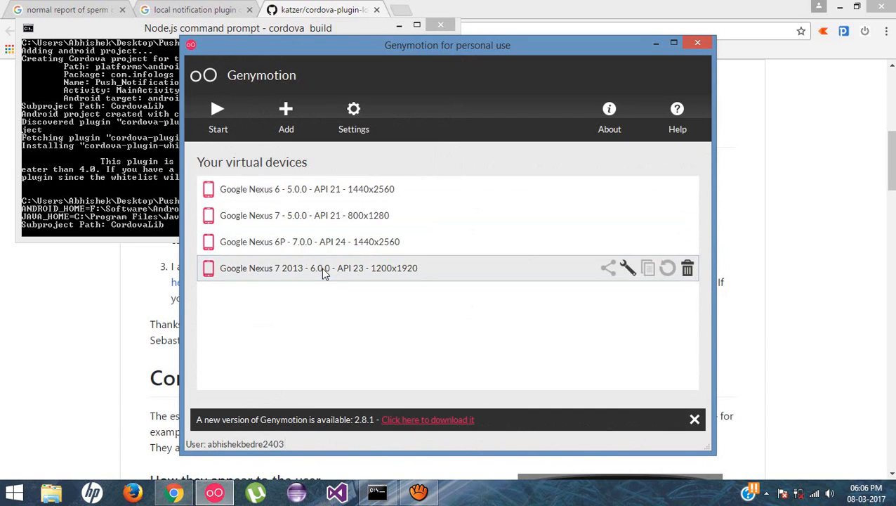
mouse_move(314, 277)
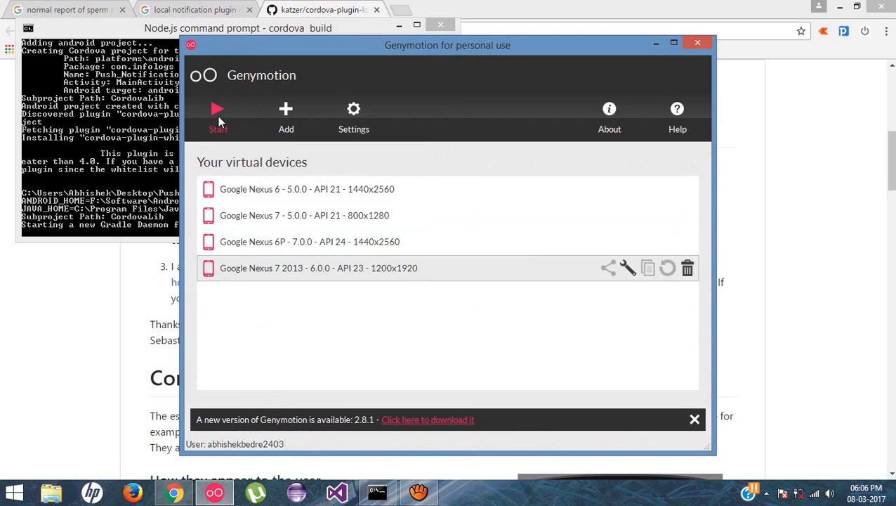
click(218, 112)
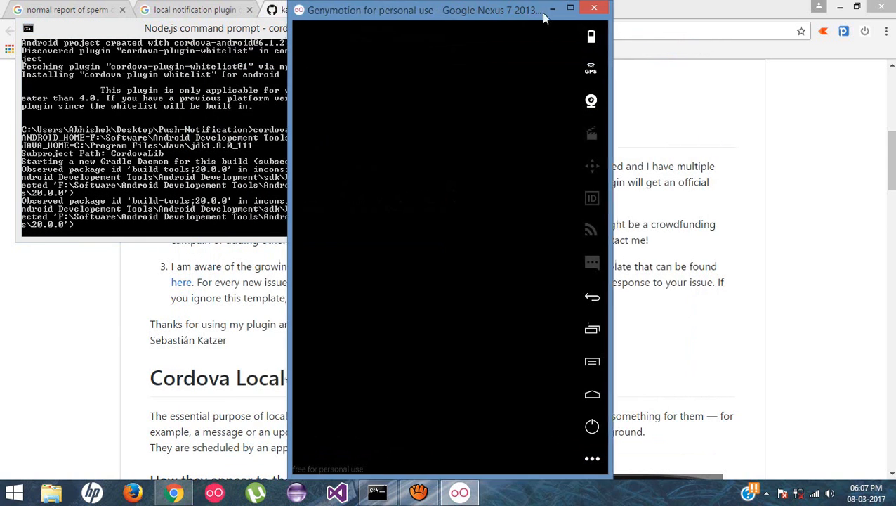
drag(425, 10, 668, 12)
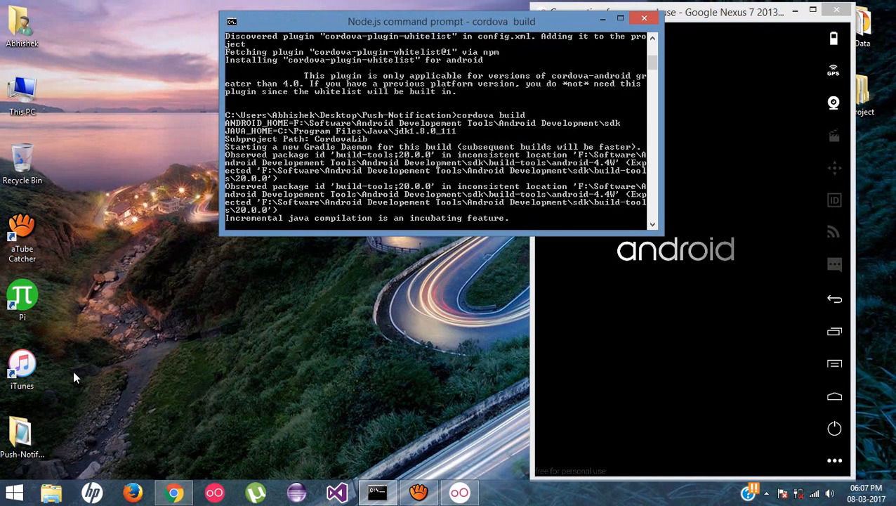
right_click(22, 435)
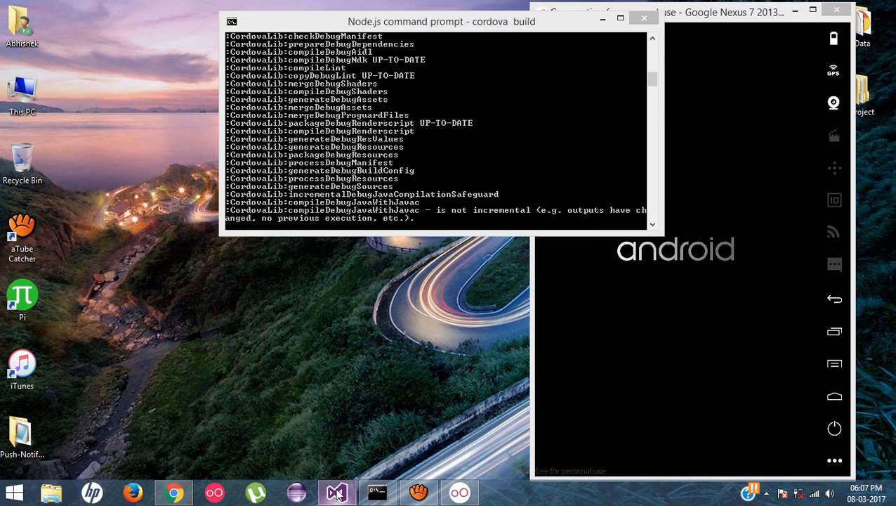
Step: Launch Visual Studio Ultimate 2013 to its Start Page and bring back the plugin page
click(337, 491)
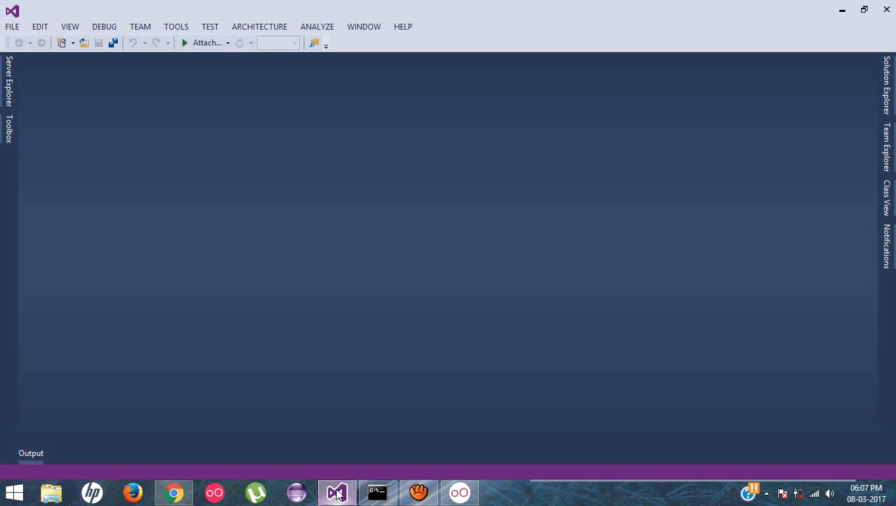
click(337, 492)
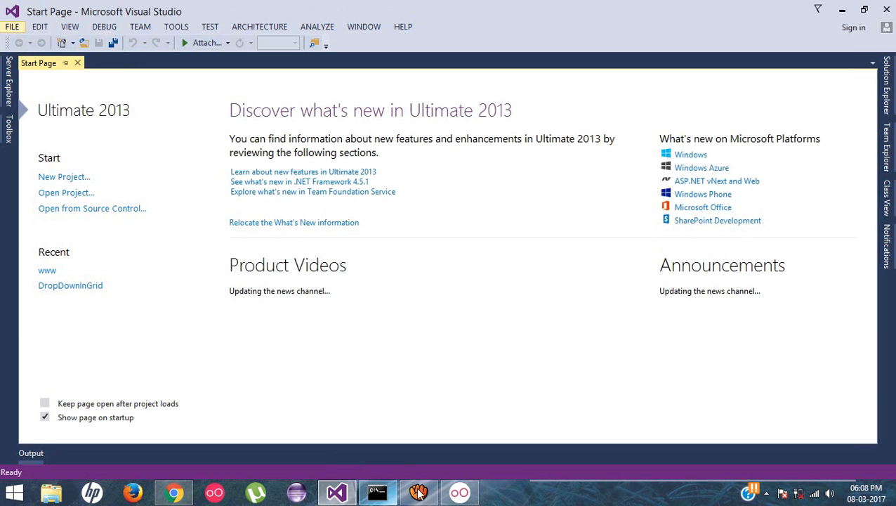
click(460, 492)
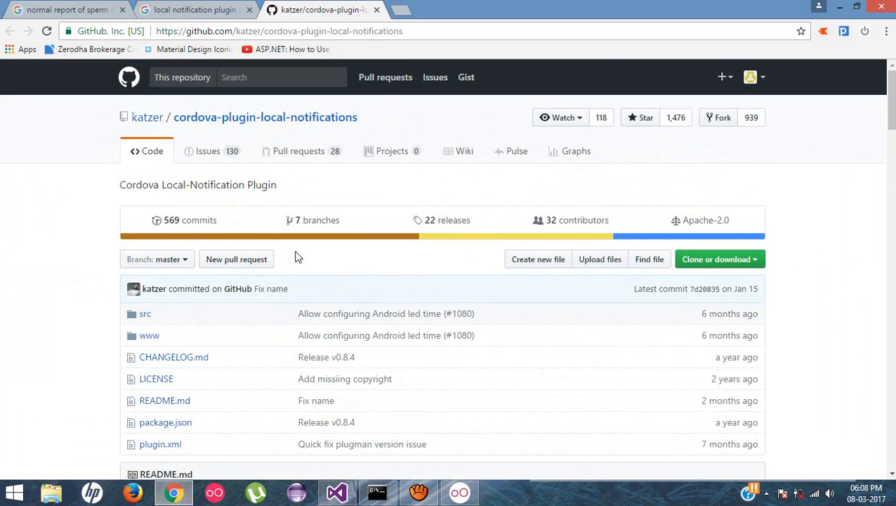
scroll(down, 3)
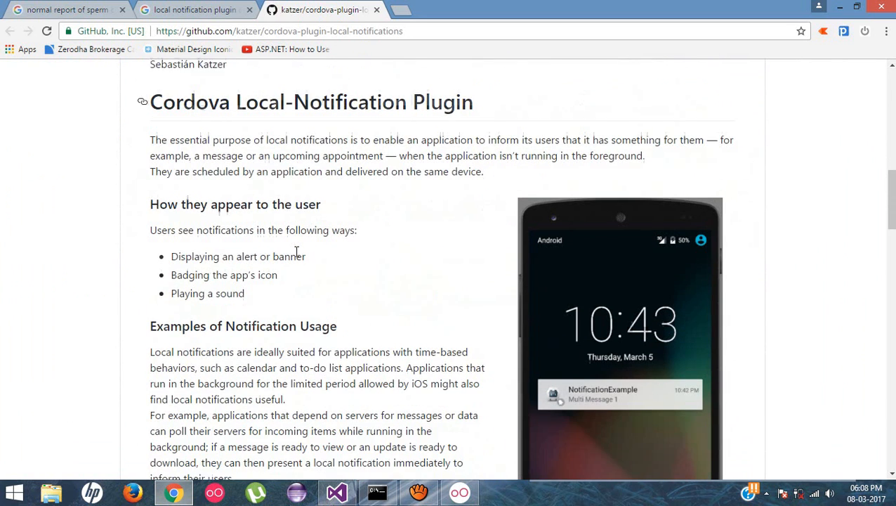
scroll(down, 3)
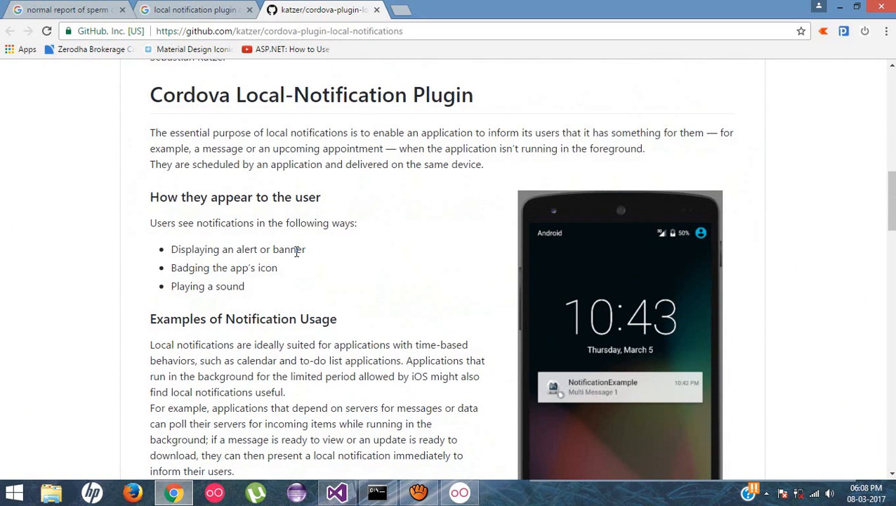
scroll(down, 3)
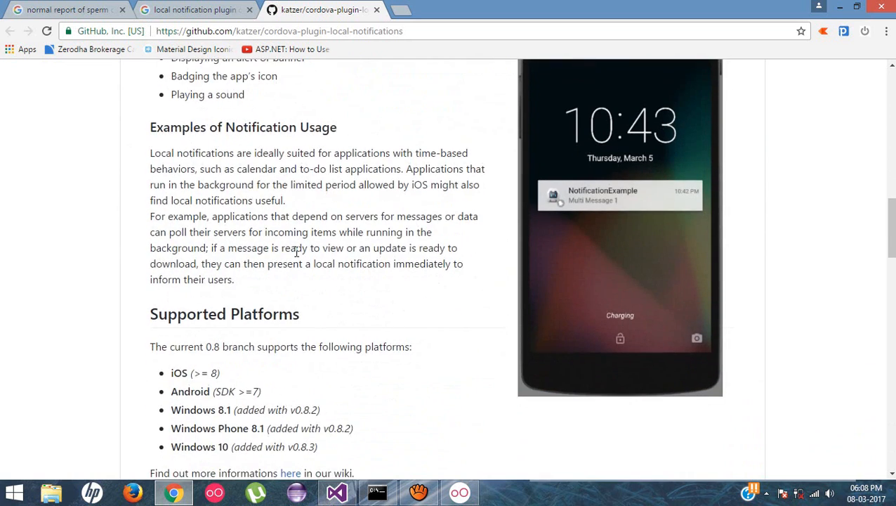
scroll(down, 3)
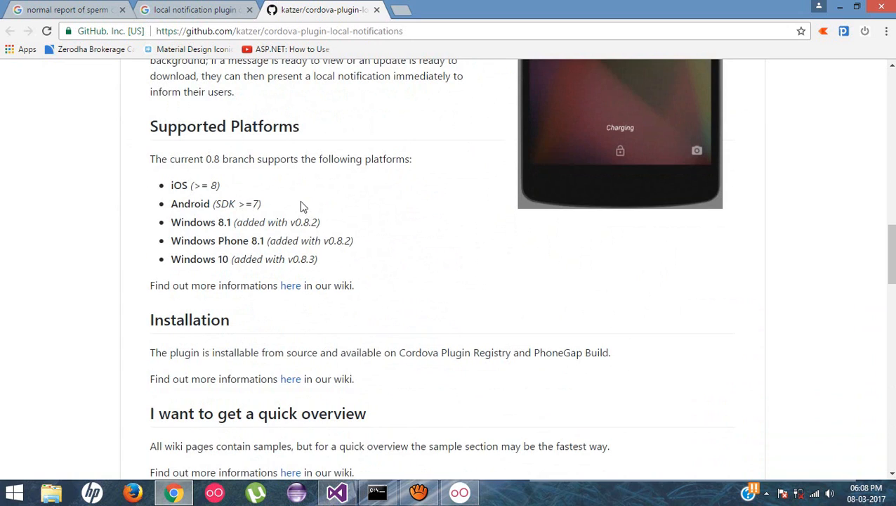
mouse_move(246, 297)
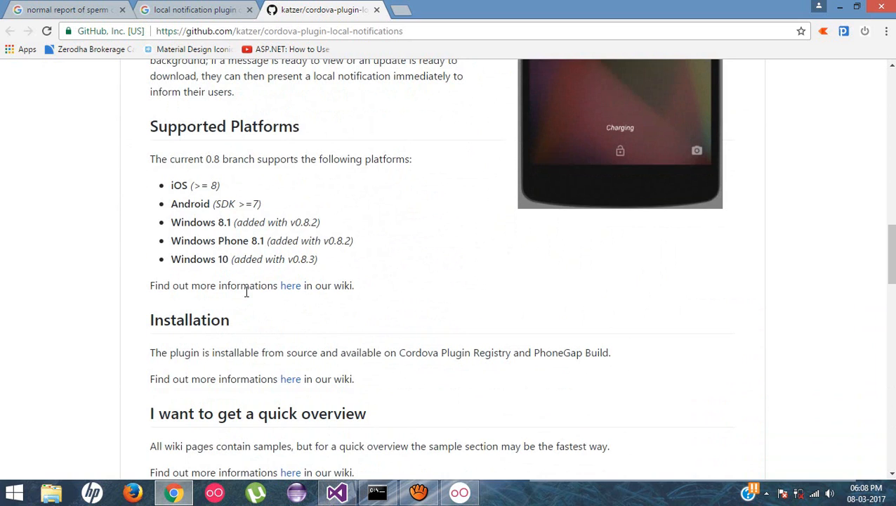
scroll(down, 3)
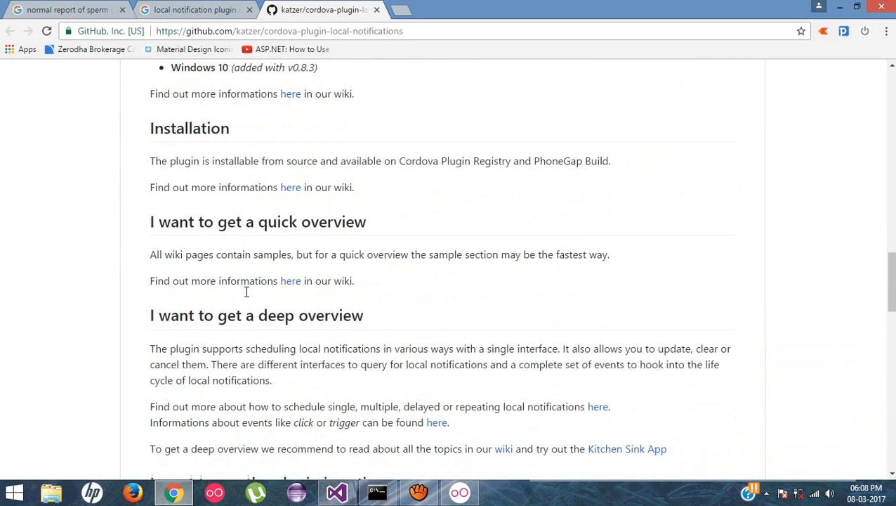
scroll(down, 3)
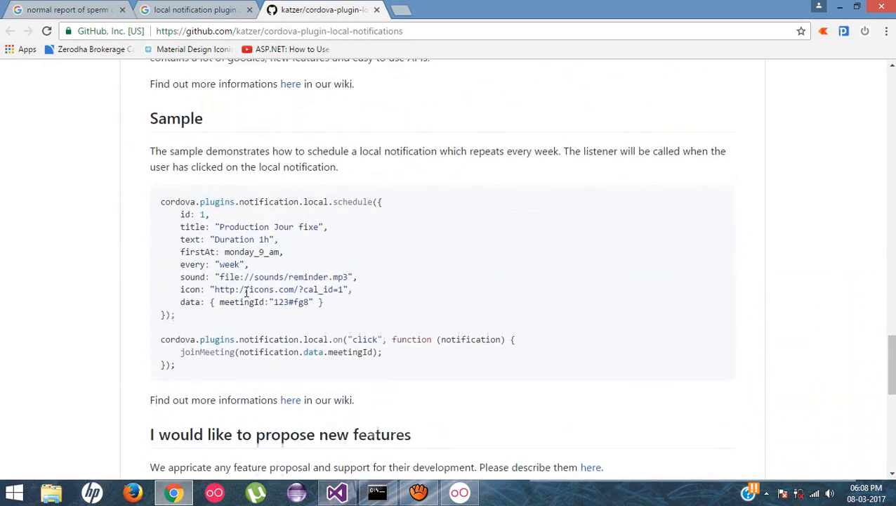
scroll(down, 3)
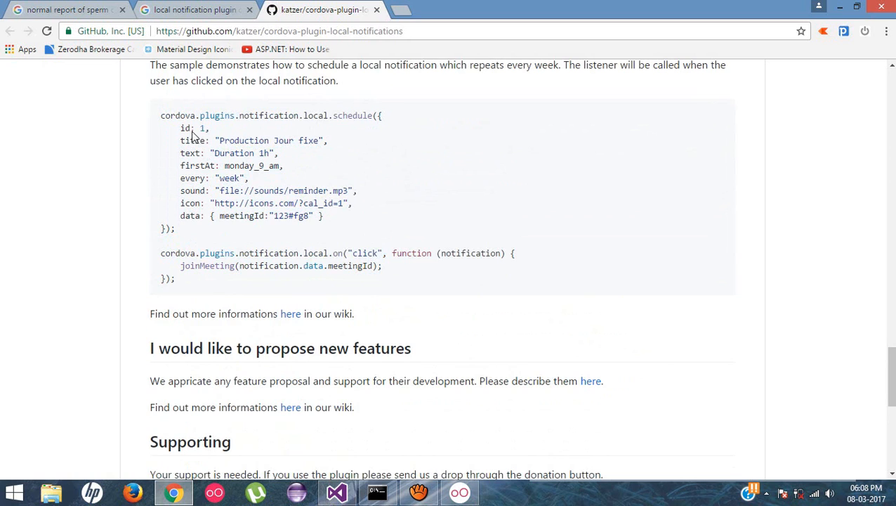
mouse_move(195, 203)
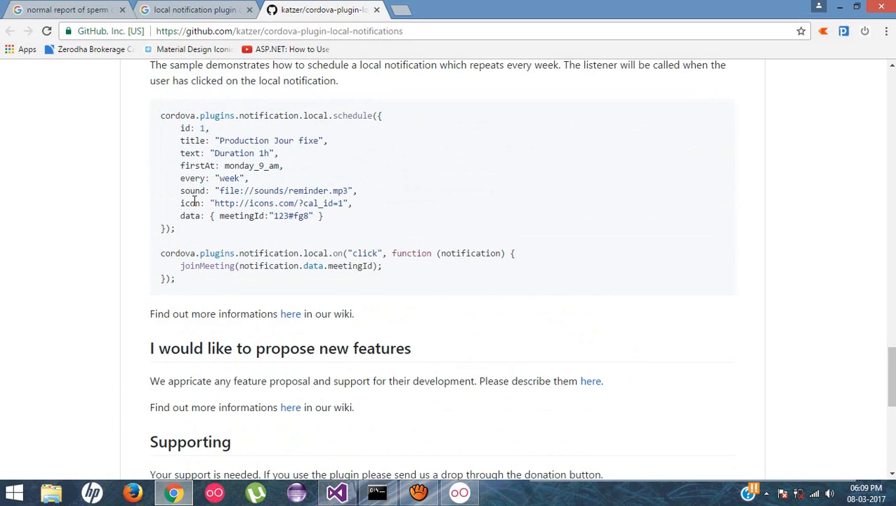
scroll(down, 3)
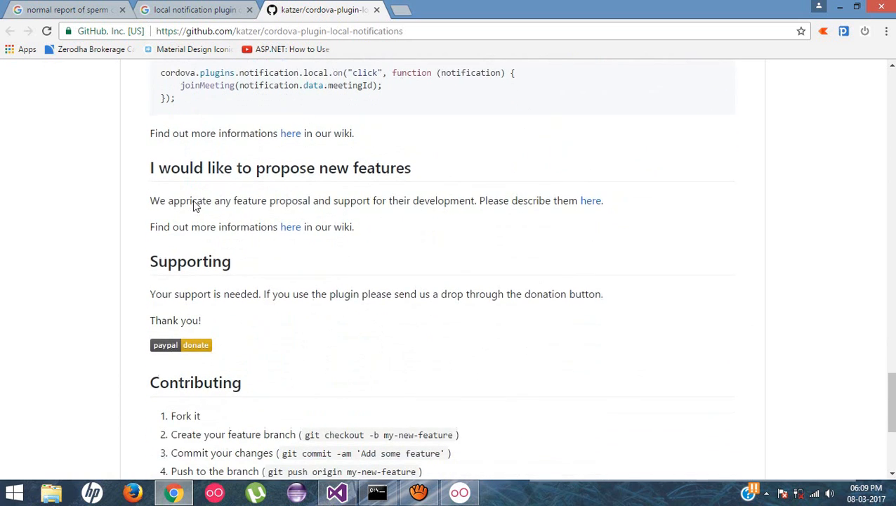
scroll(up, 3)
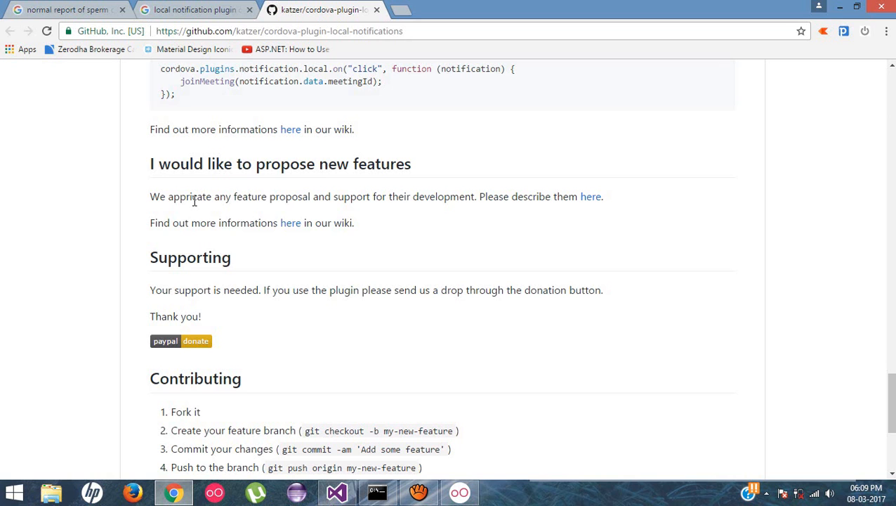
scroll(down, 3)
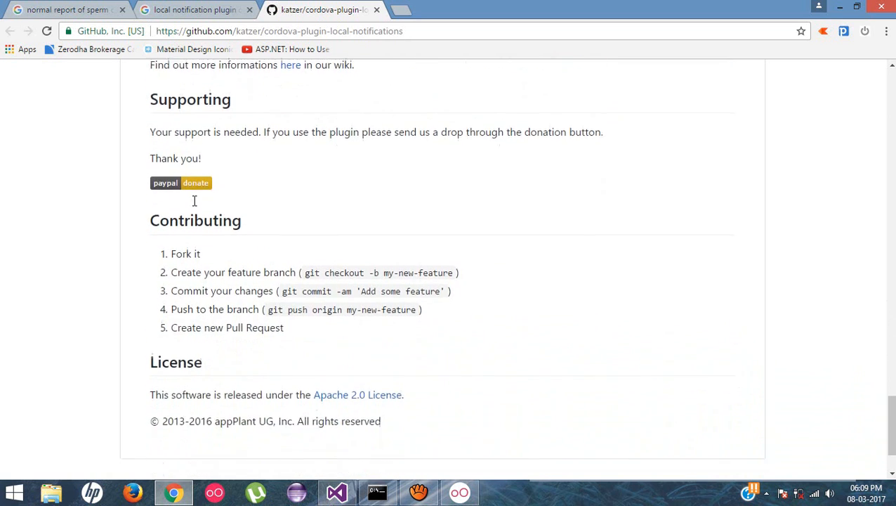
scroll(up, 3)
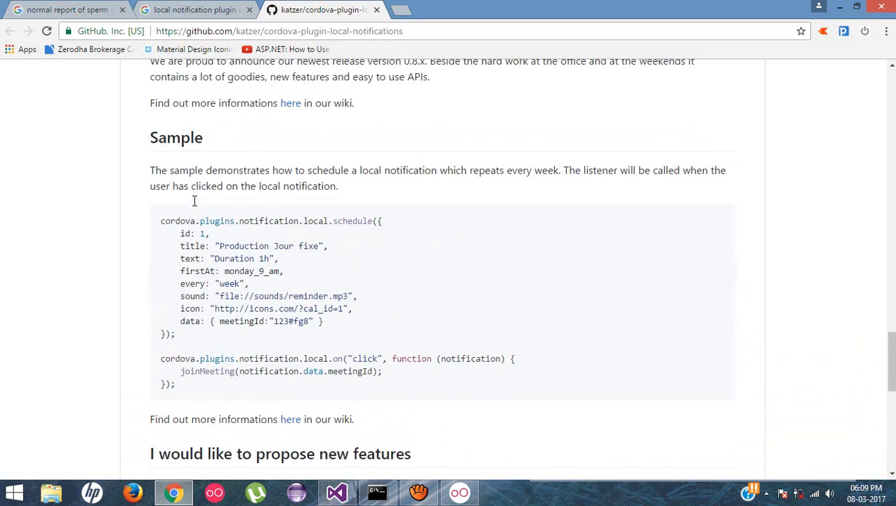
scroll(up, 3)
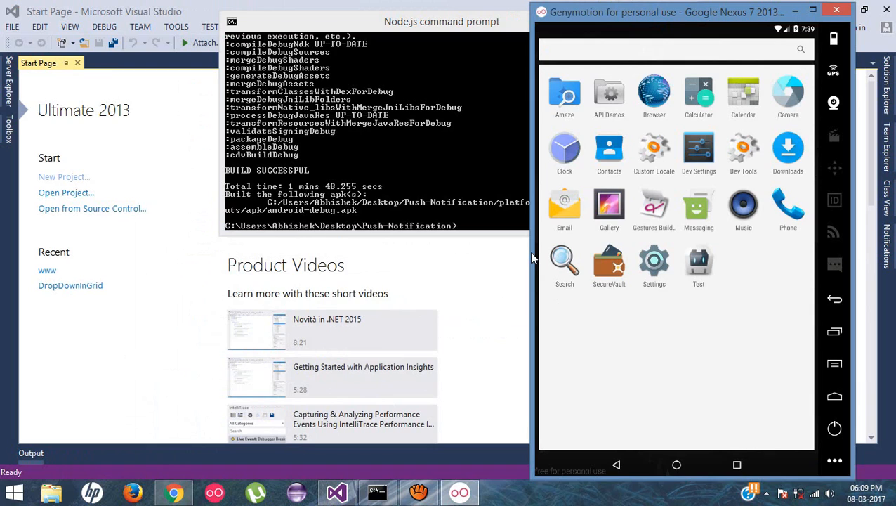
Step: Run 'cordova run android' in the Node.js prompt to deploy to the emulator
click(441, 21)
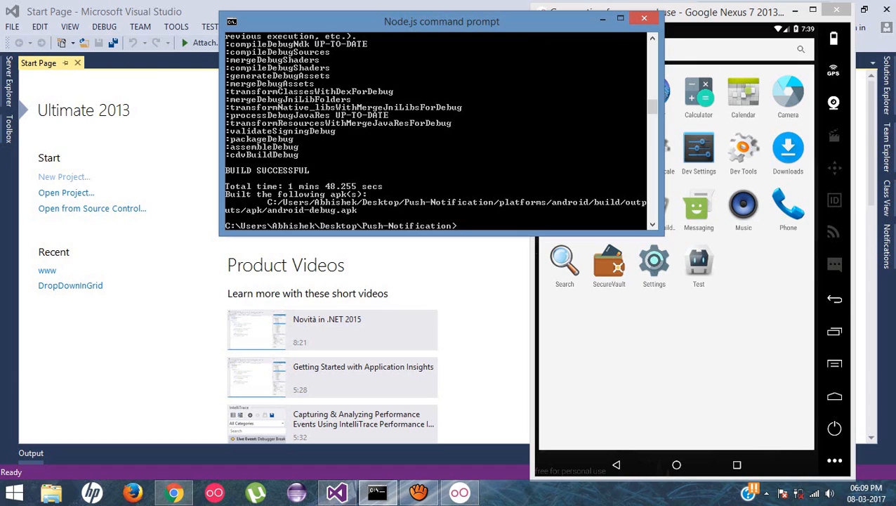
text(cordova)
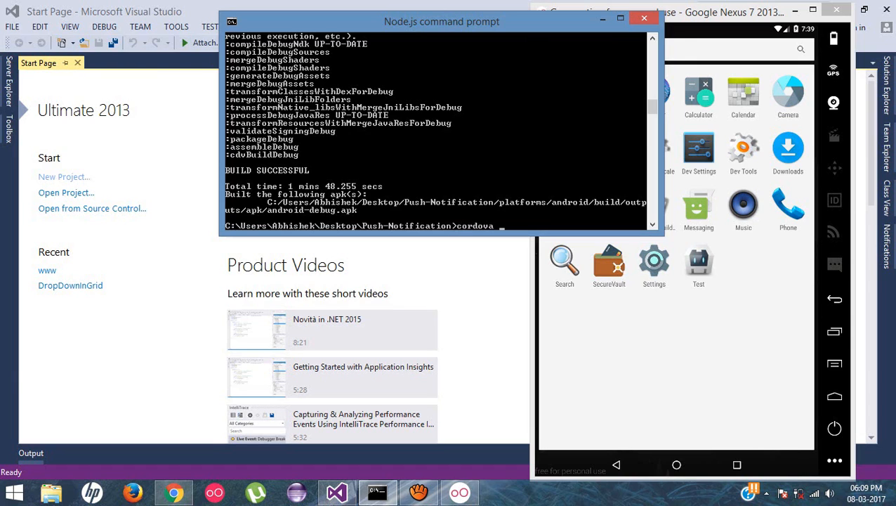
text(b)
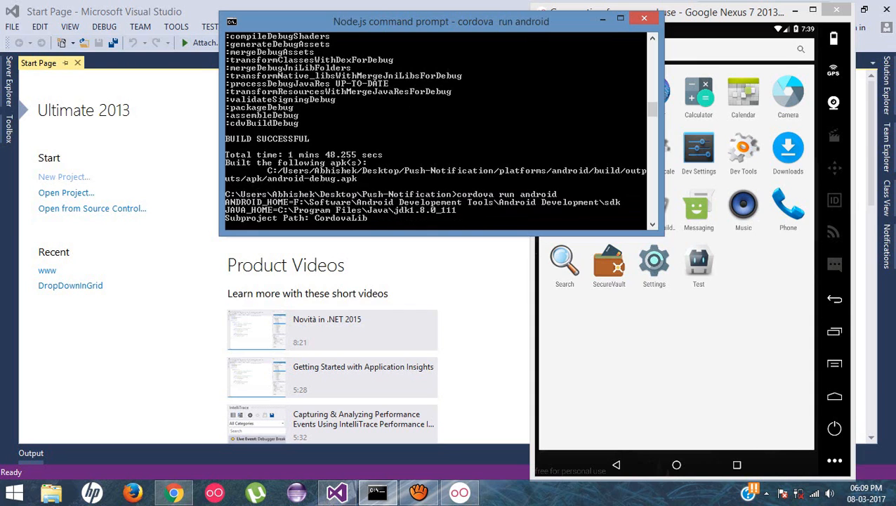
mouse_move(306, 209)
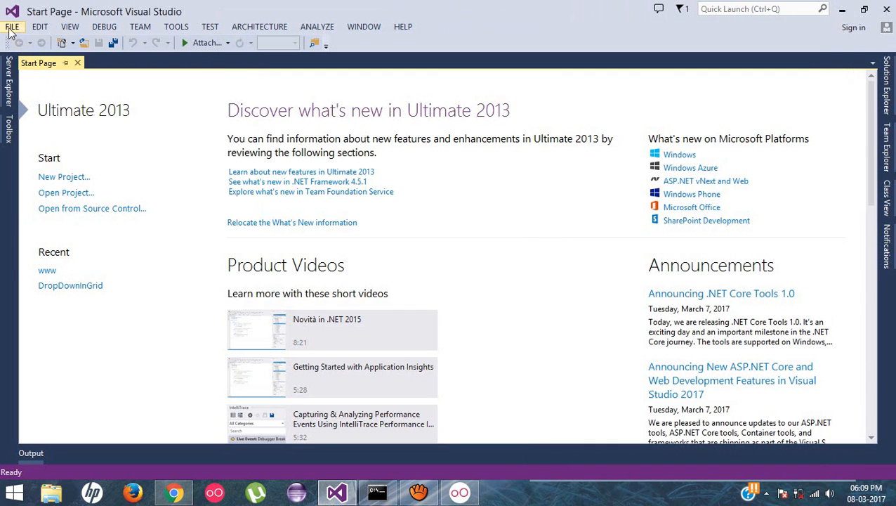
Step: Open the Desktop Push-Notification folder as a web site
click(12, 26)
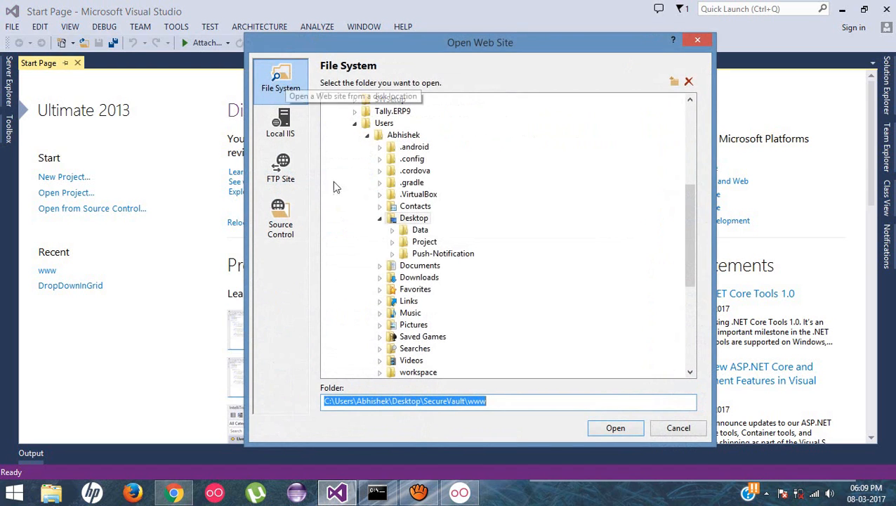
mouse_move(123, 477)
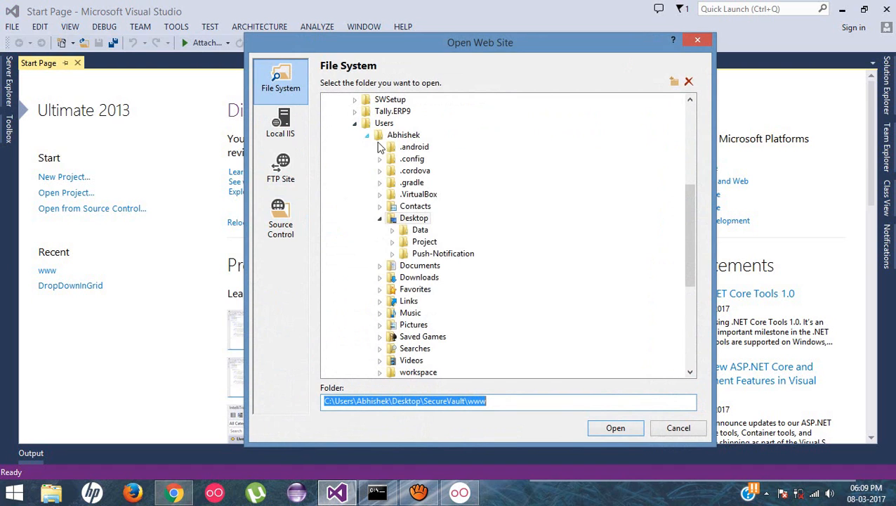
click(444, 252)
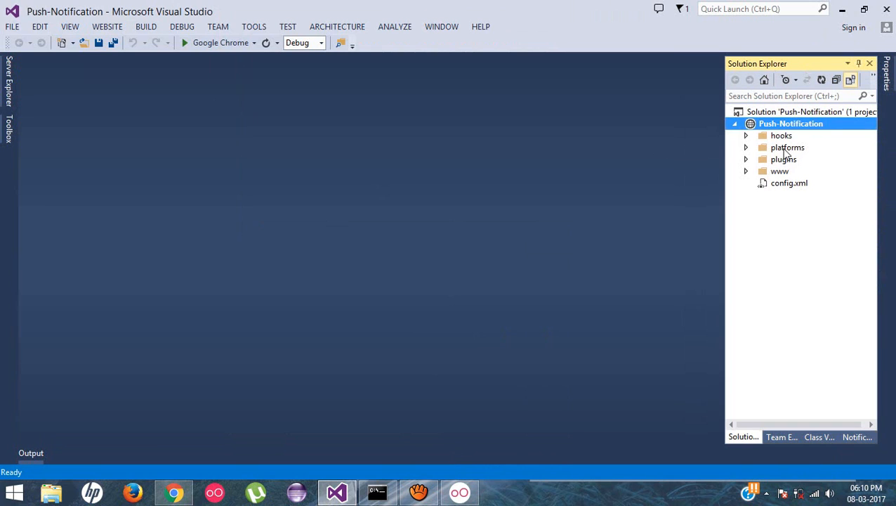
Step: Expand the www folder and open index.html in the code editor
click(787, 147)
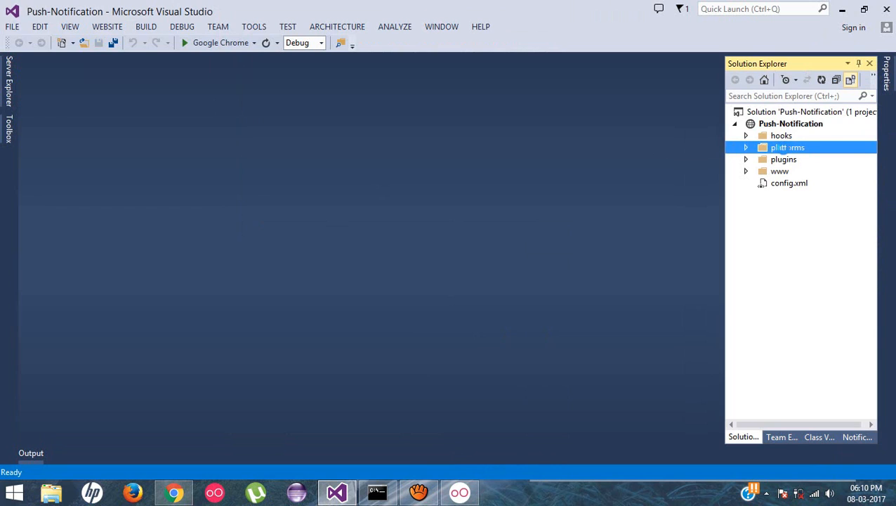
click(746, 171)
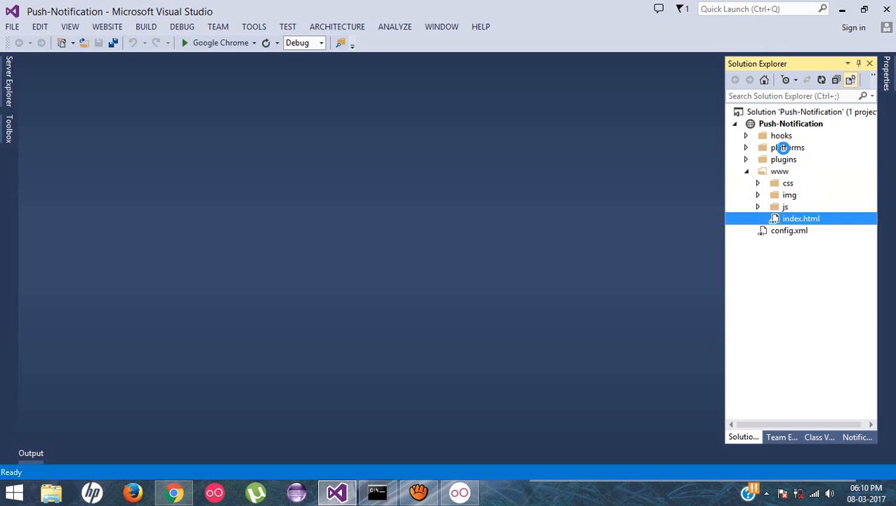
double_click(801, 218)
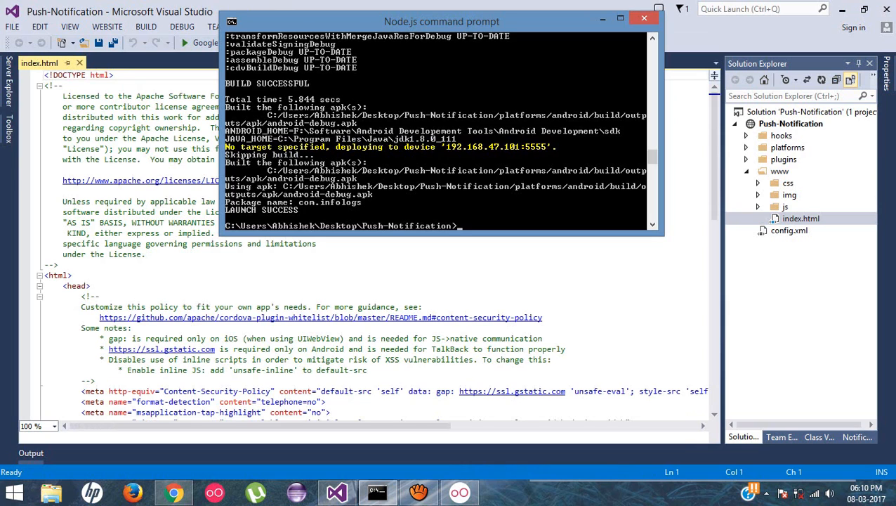
click(643, 17)
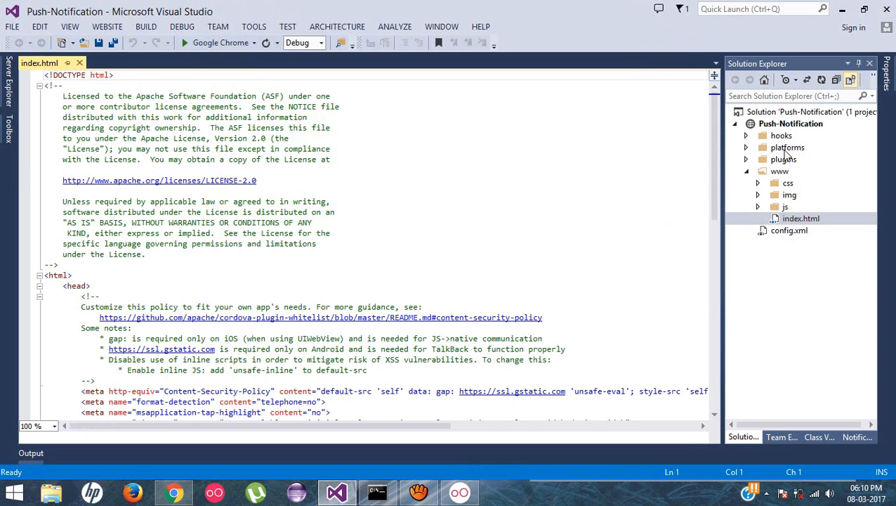
Step: Expand the platforms folder to reveal the android platform
click(746, 147)
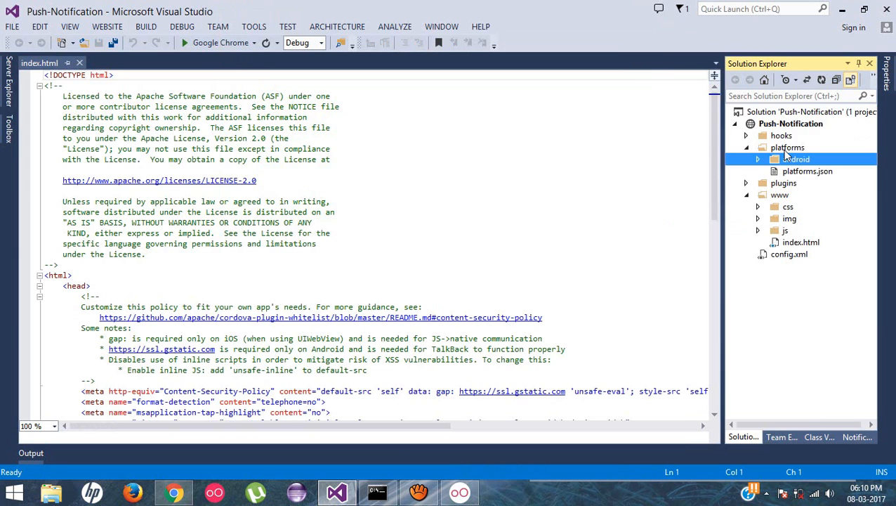
click(758, 159)
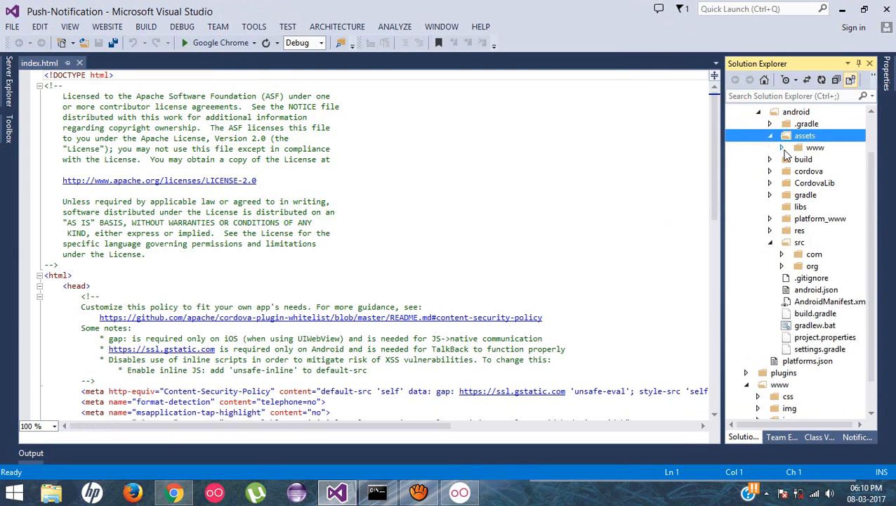
click(816, 148)
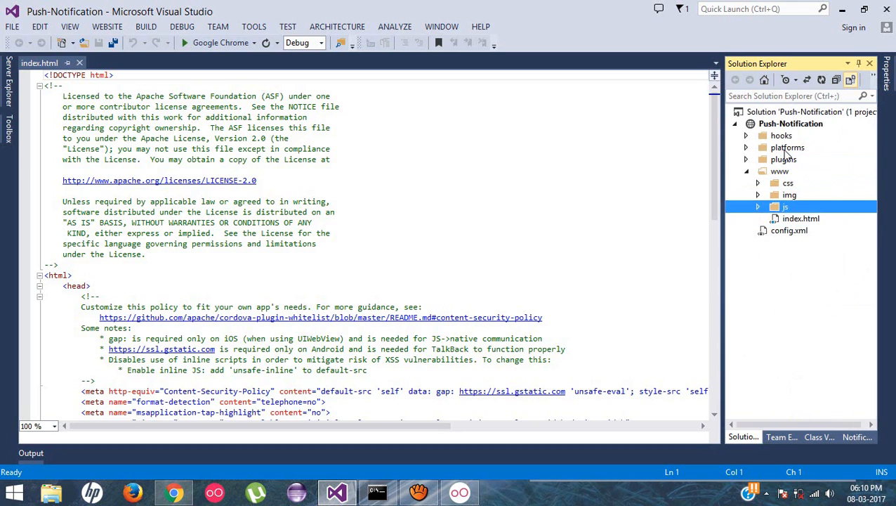
click(801, 218)
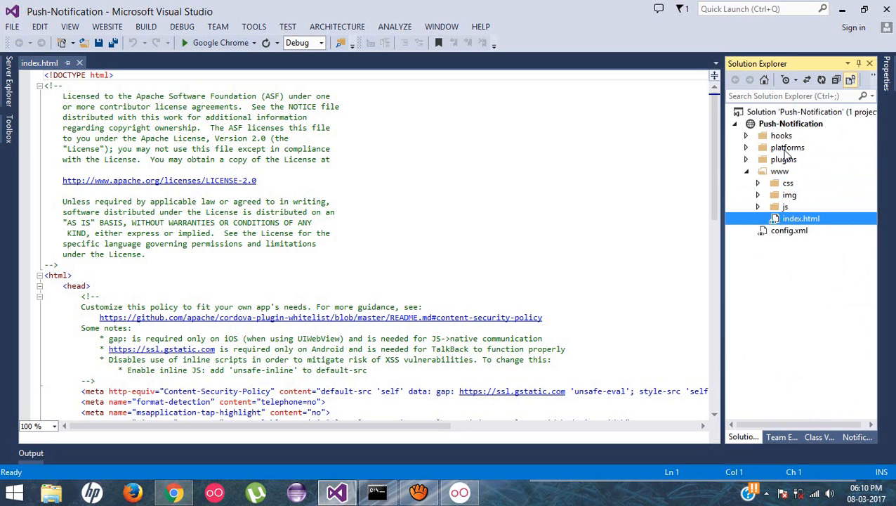
mouse_move(810, 216)
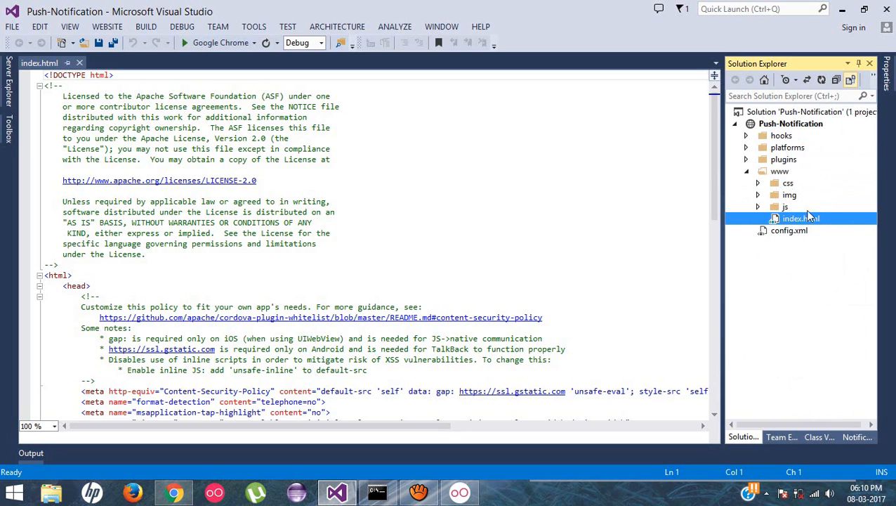
mouse_move(797, 193)
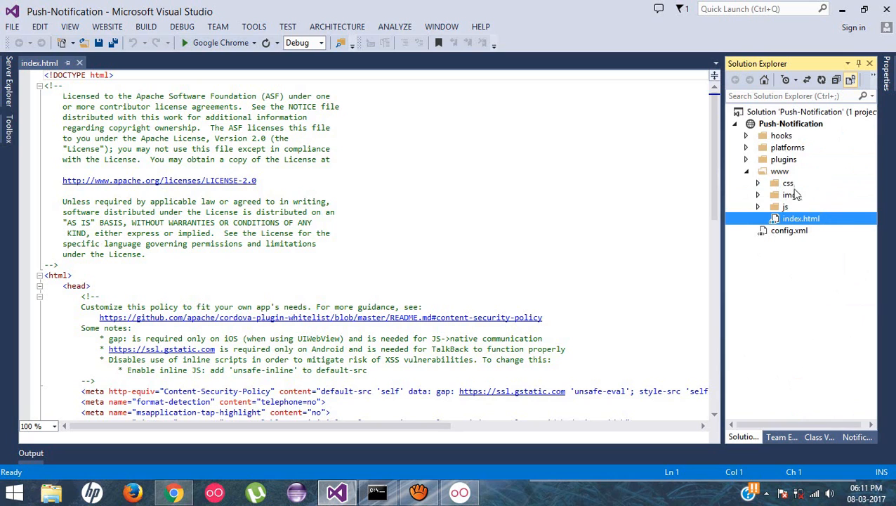
click(747, 148)
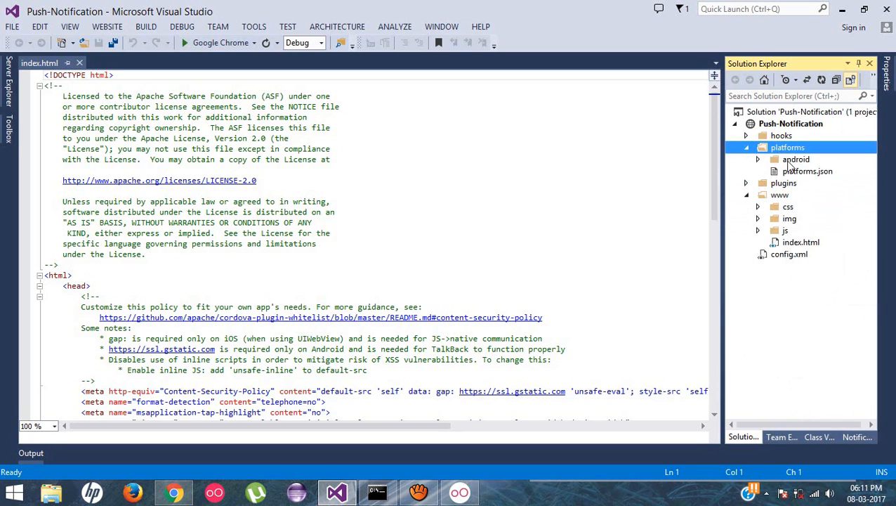
click(758, 159)
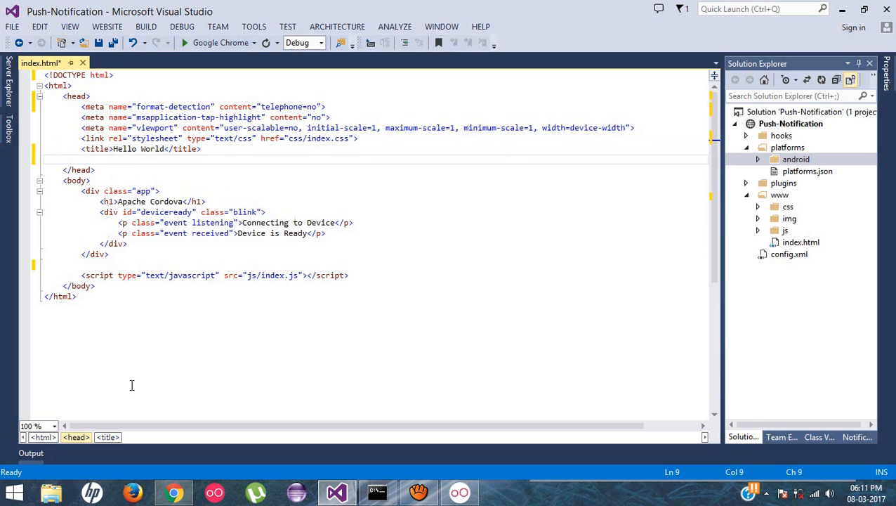
Step: Add the cordova.js script tag, clear the body markup, and remove the blank head line
text(<script type="text/javascript" src="cordova.js"></script>)
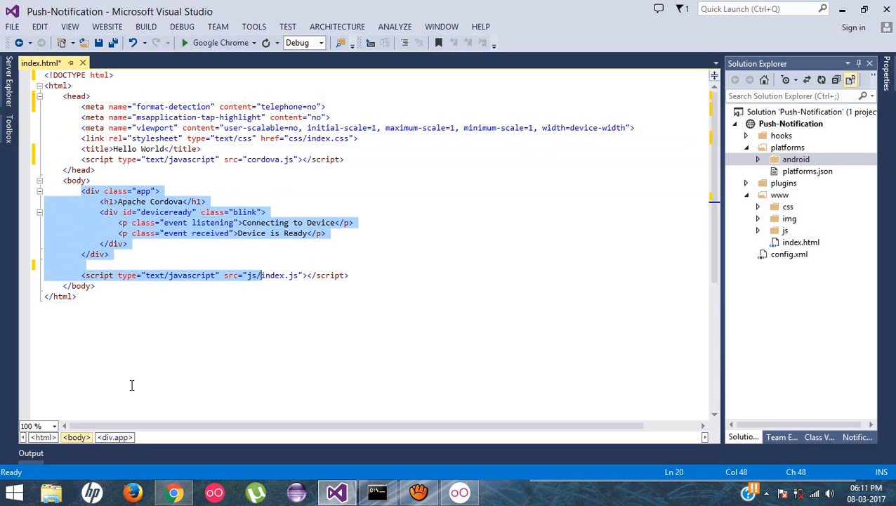
key(Delete)
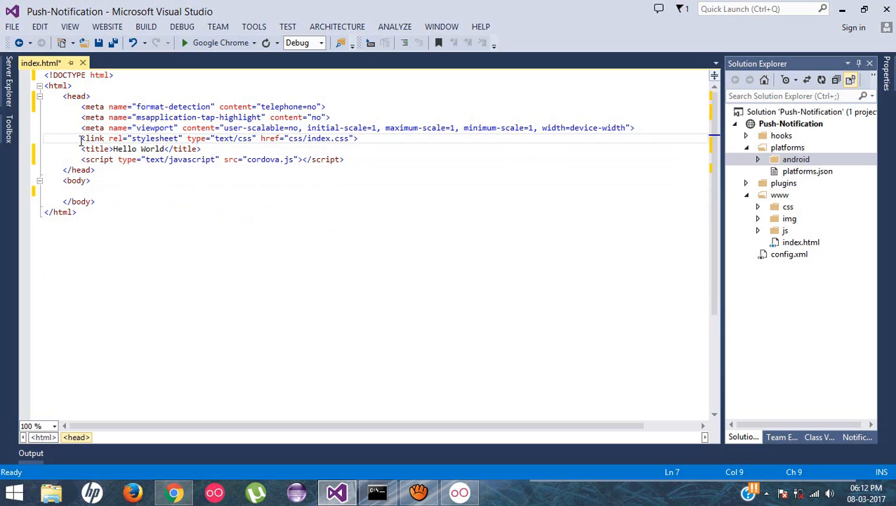
drag(80, 138, 137, 138)
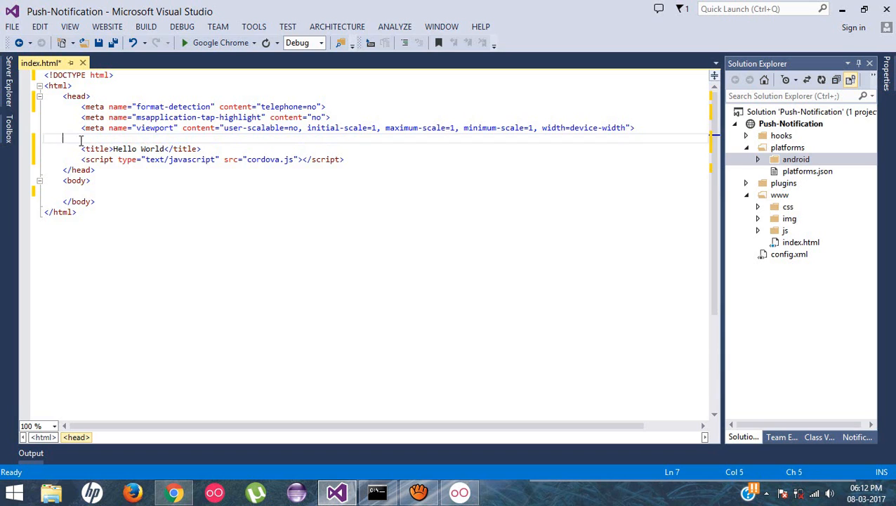
key(Backspace)
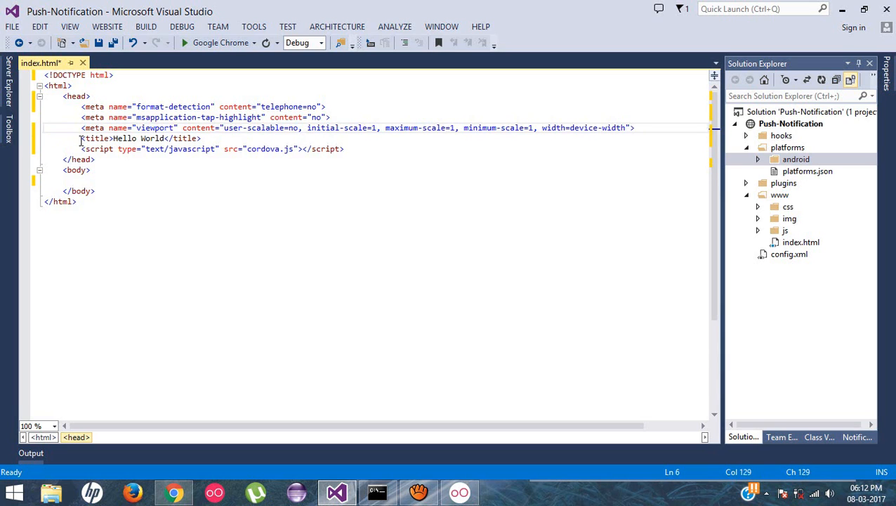
text(<script></script>)
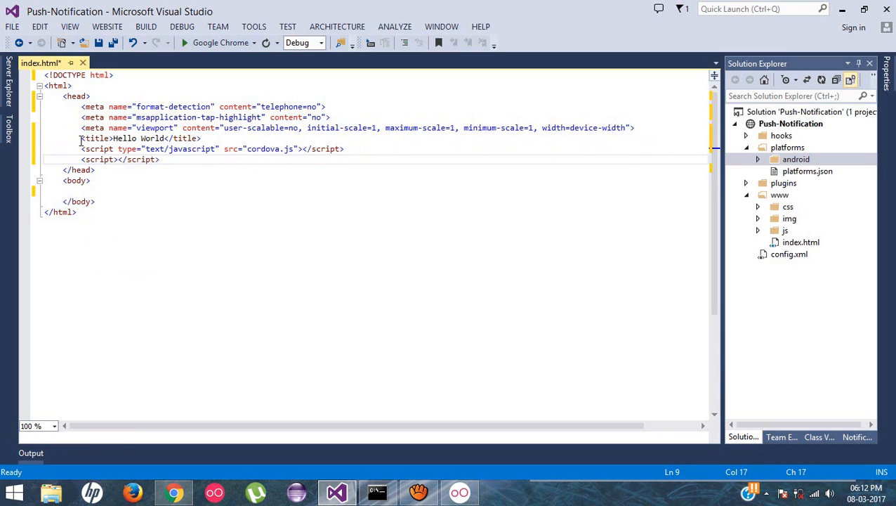
Step: Register an ondeviceready listener for the deviceready event in the script block
text(document.addEventListener)
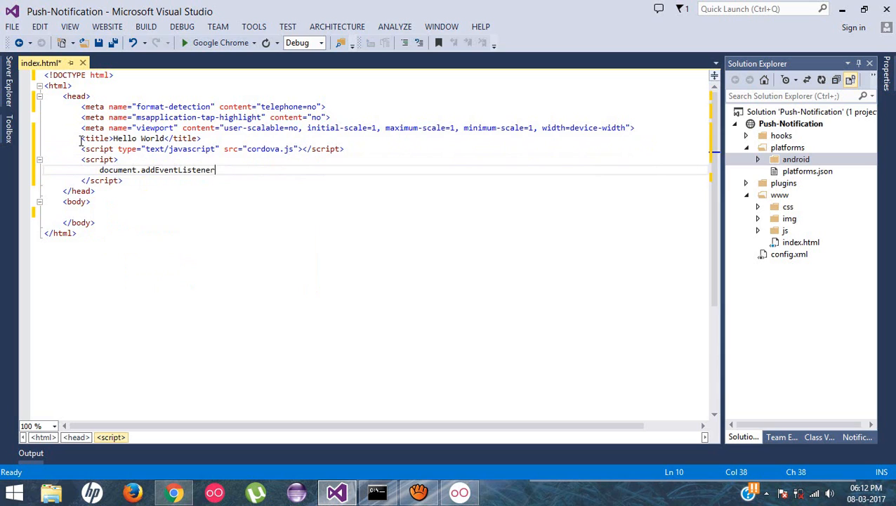
text(("de")
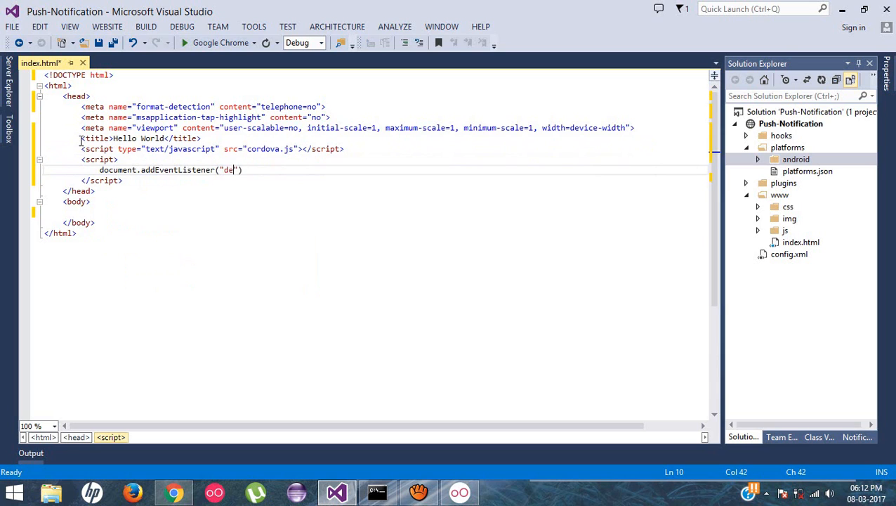
text(viceready)
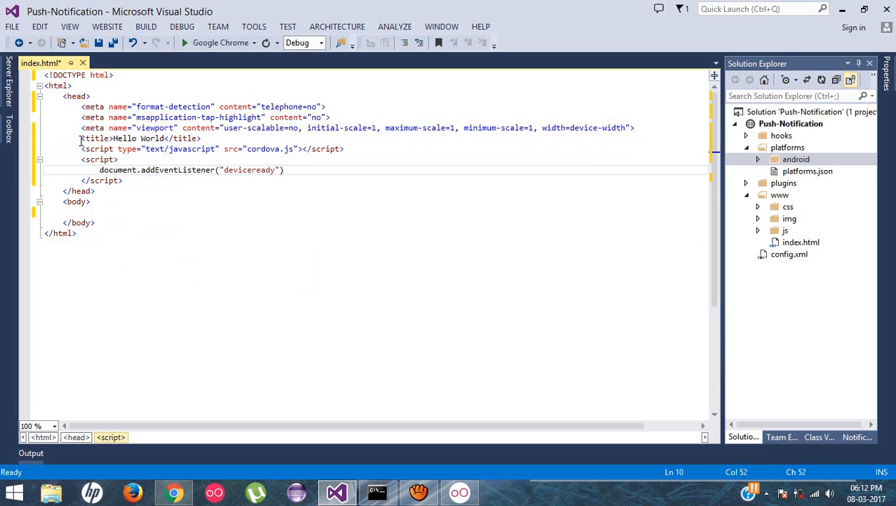
text(,)
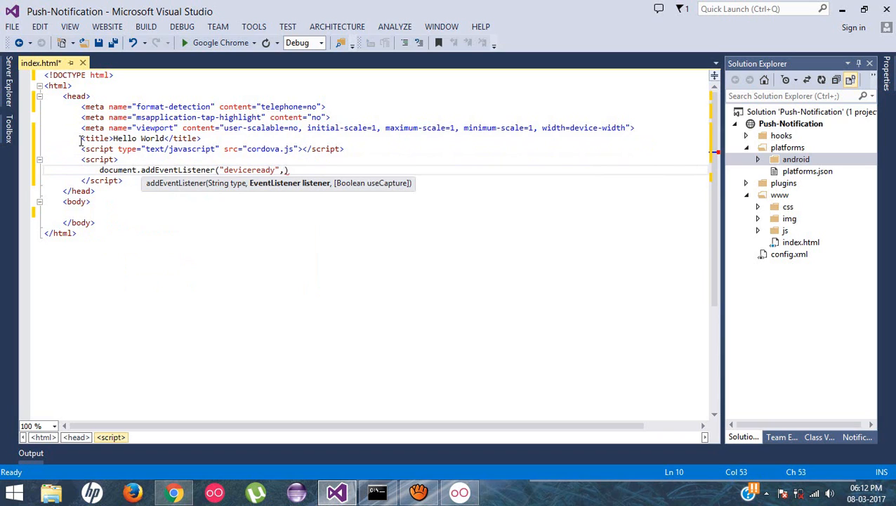
text(ondeviceready()
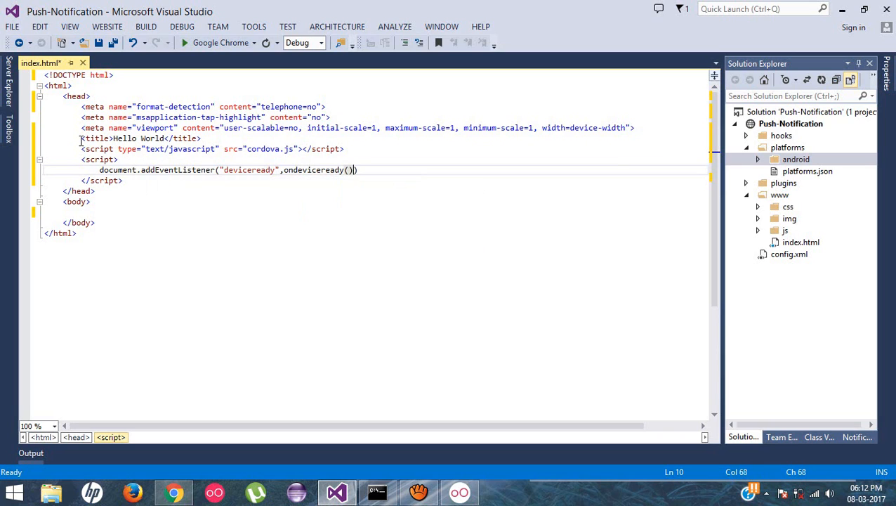
text(, false)
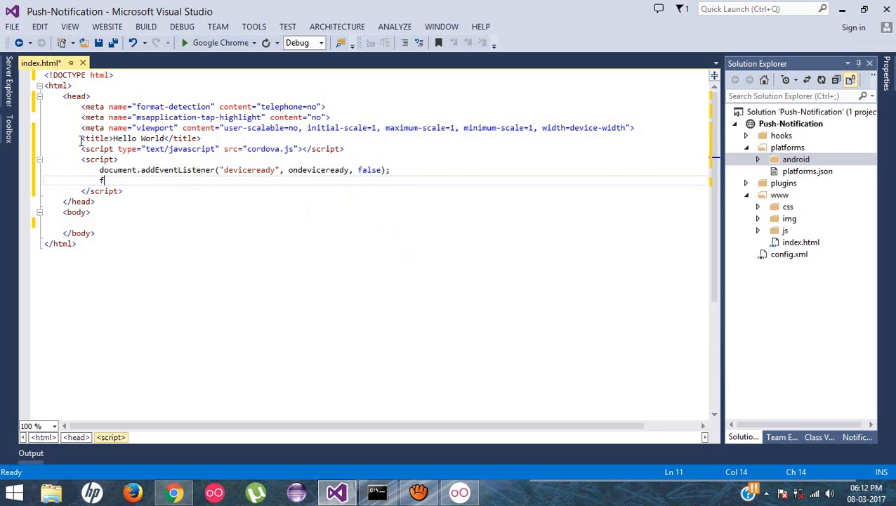
Step: Define function ondeviceready() calling alert("Device Ready...")
text(function)
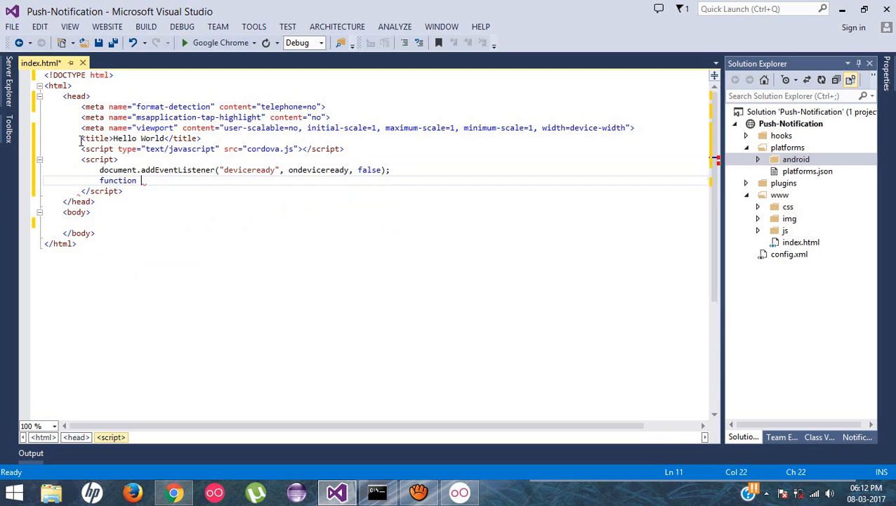
text(ondeviceread)
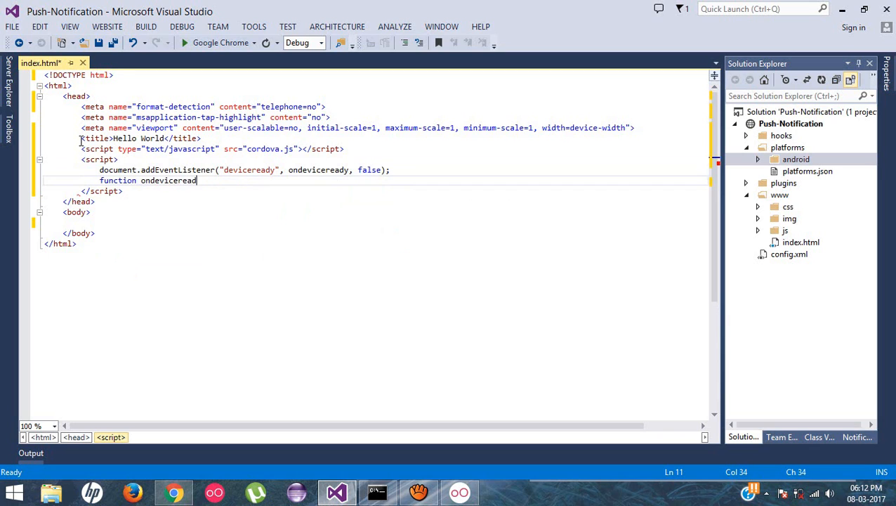
text(() {)
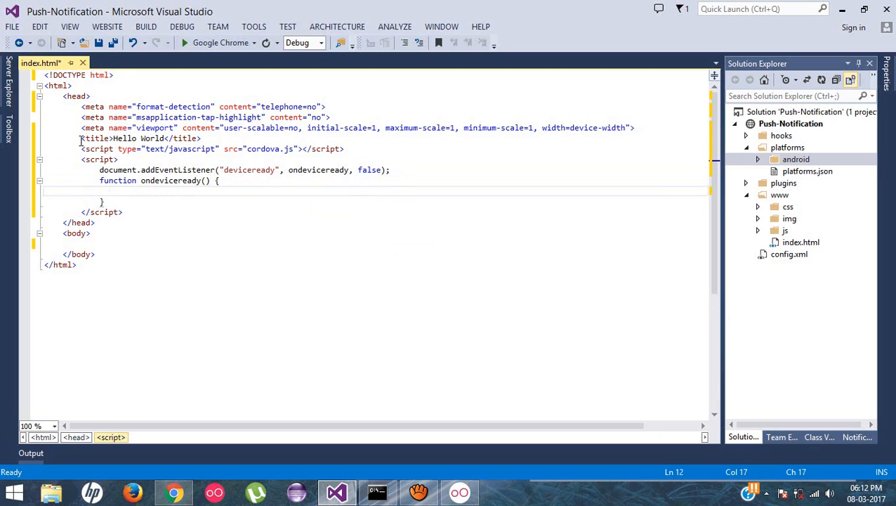
double_click(170, 181)
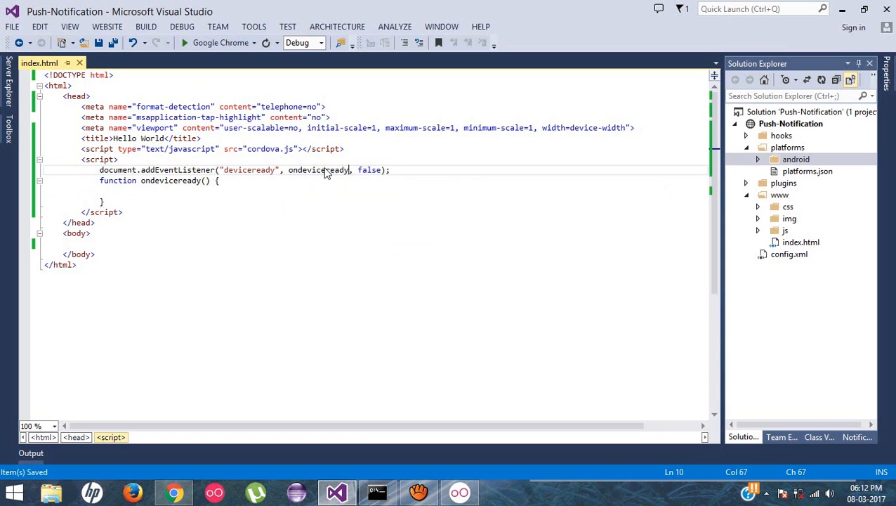
text(alert)
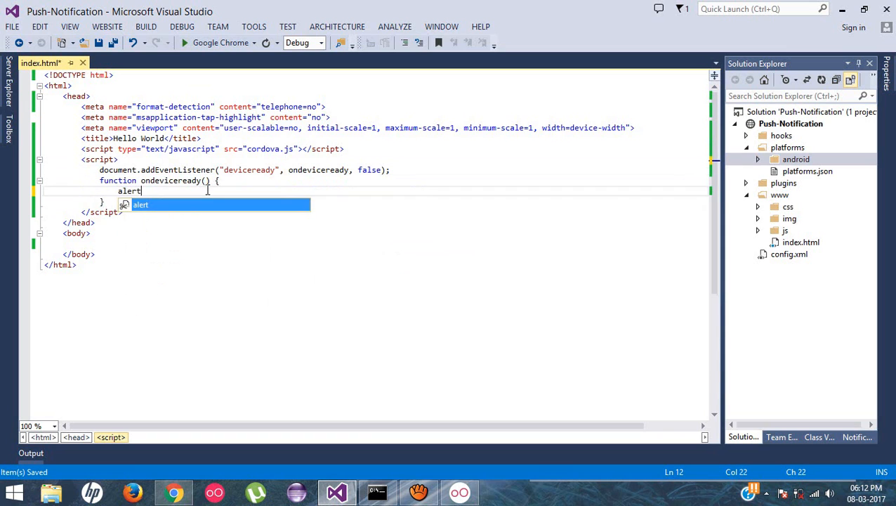
text((")
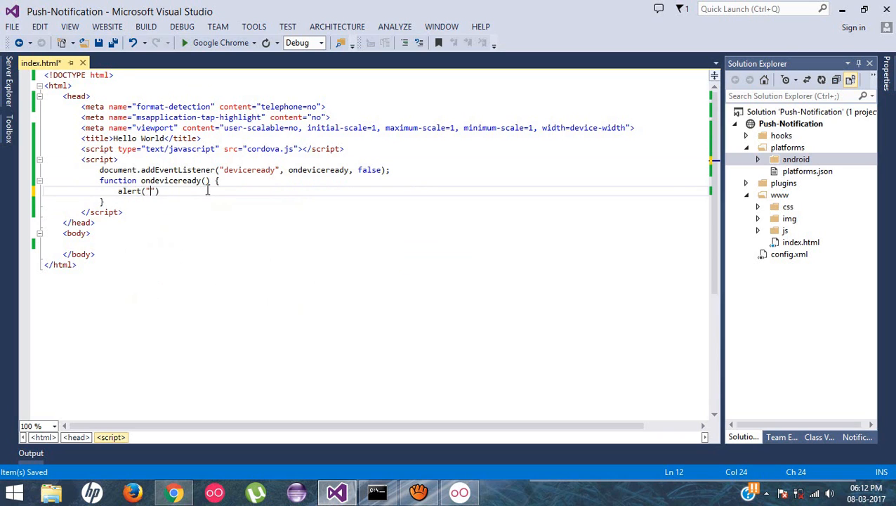
text(Device Re)
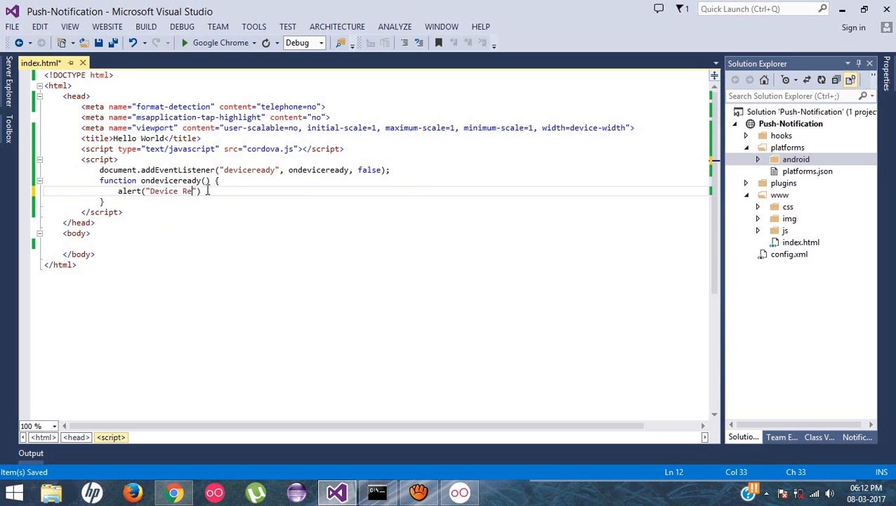
text(ady...)
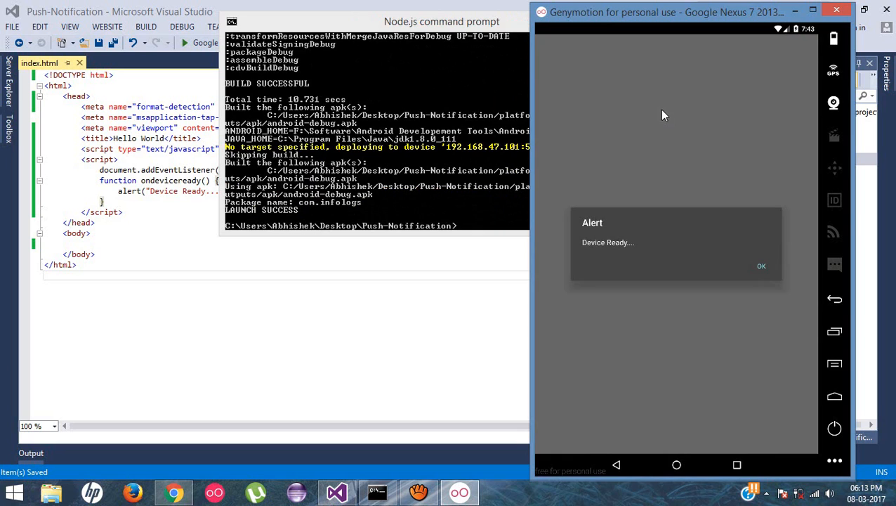
mouse_move(767, 274)
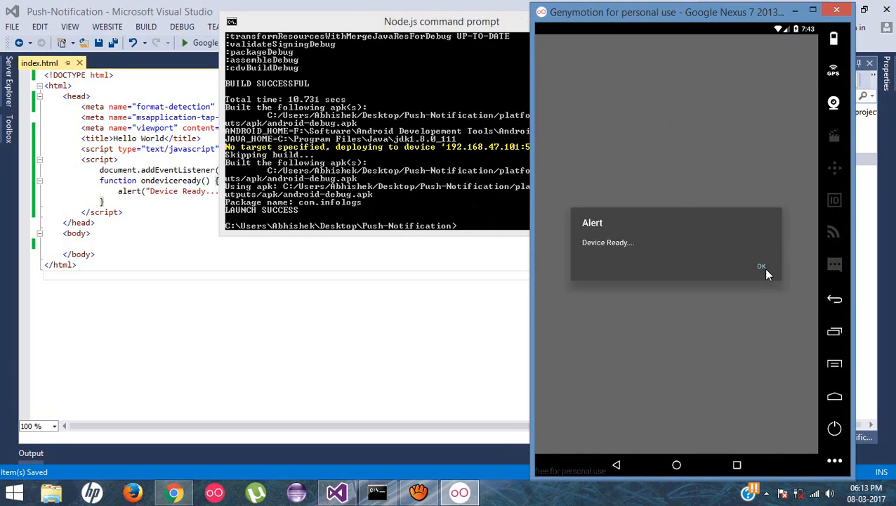
Step: Dismiss the 'Device Ready....' alert and minimize the Genymotion emulator
click(762, 266)
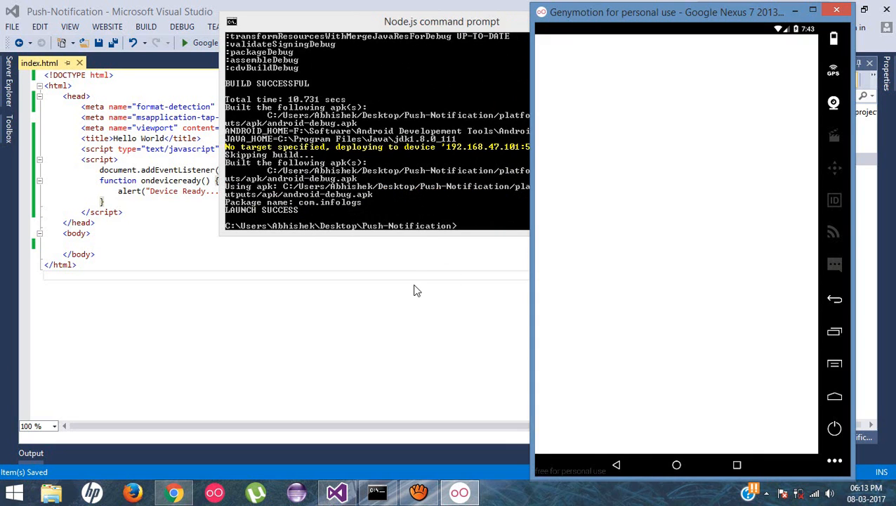
click(378, 491)
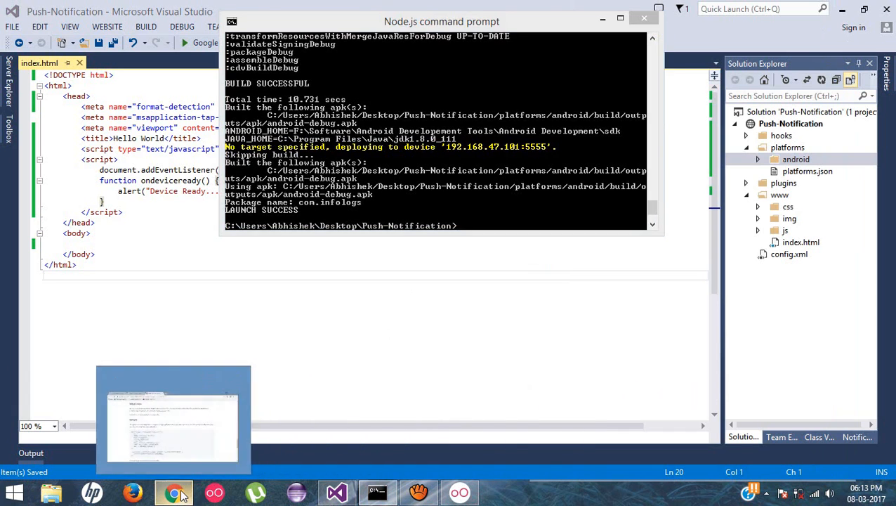
Step: Back in Chrome, select the cordova-plugin-local-notifications repository name in the address bar
click(173, 492)
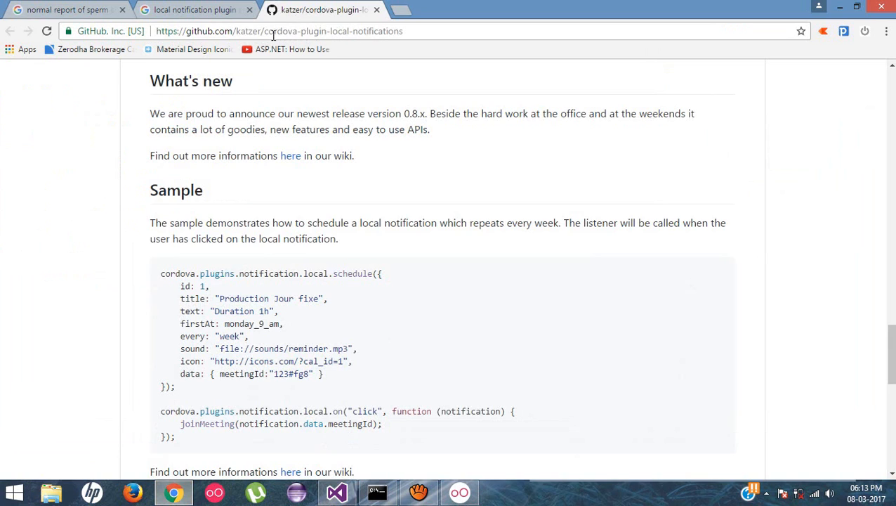
double_click(333, 31)
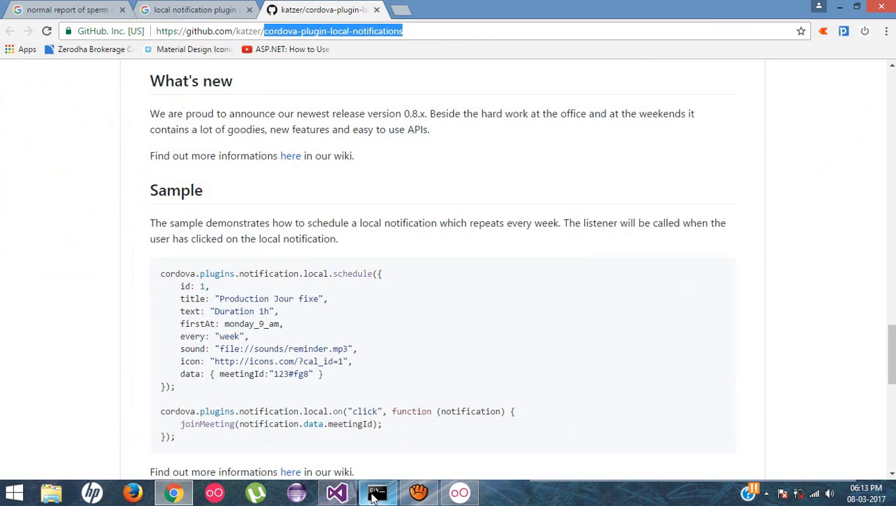
Step: Run 'cordova plugin add cordova-plugin-local-notifications' in the Push-Notification project and let it finish
click(377, 492)
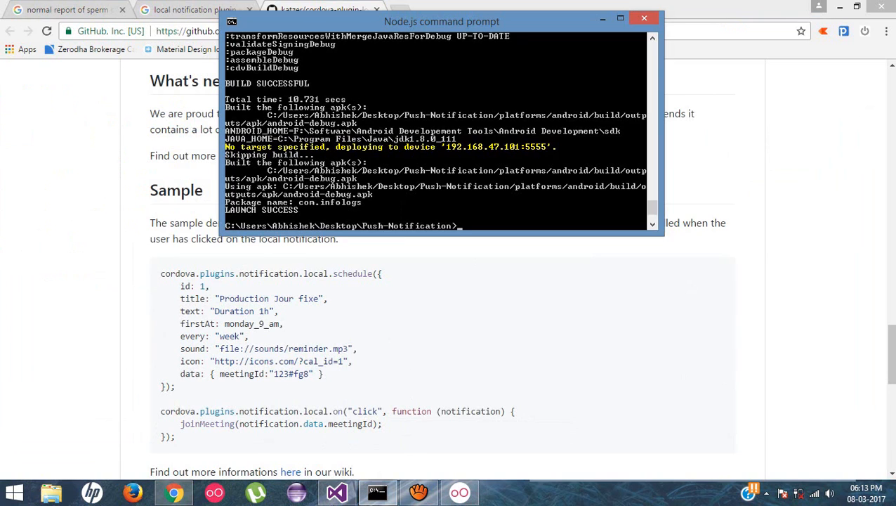
text(cordova plugin add cordova-)
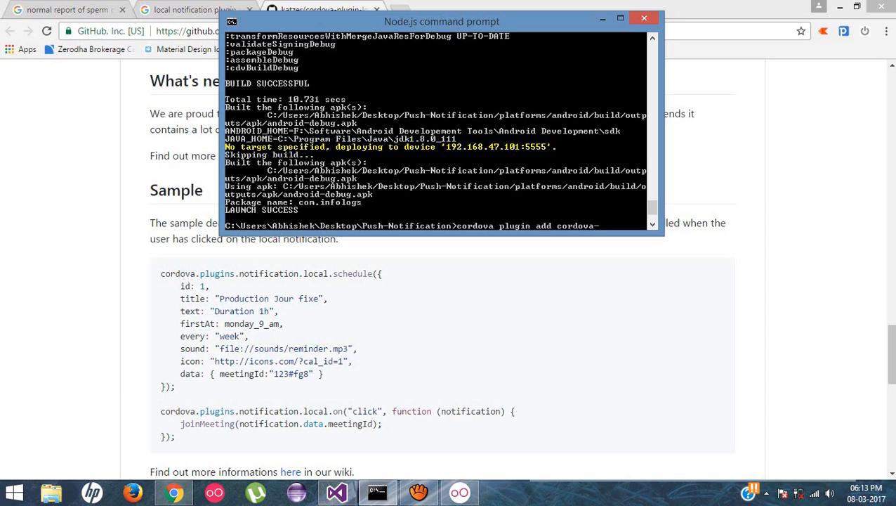
text(plugin-local-notifications)
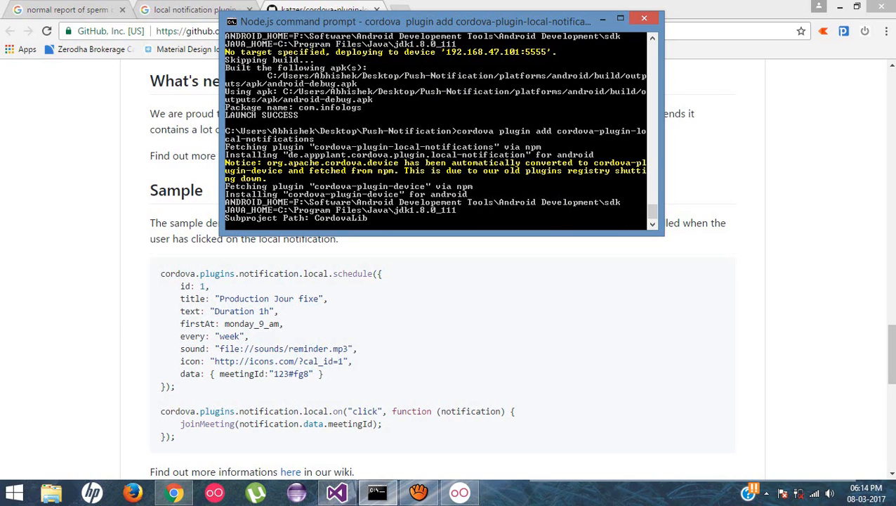
scroll(down, 3)
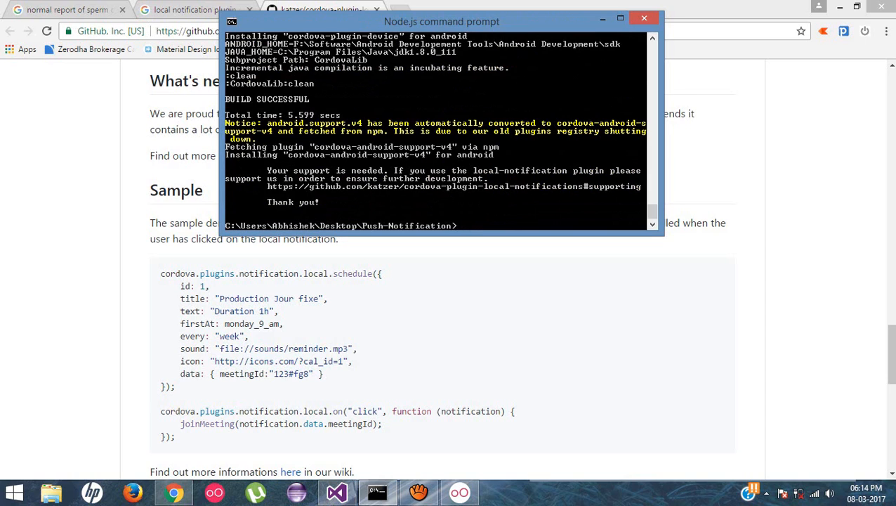
text(cordova)
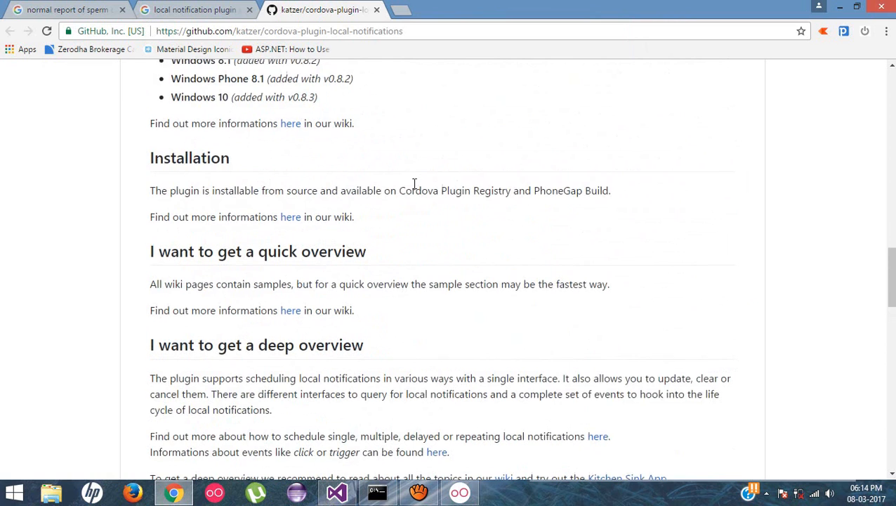
Step: Scroll the cordova-plugin-local-notifications GitHub page back to its file list and readme
scroll(up, 3)
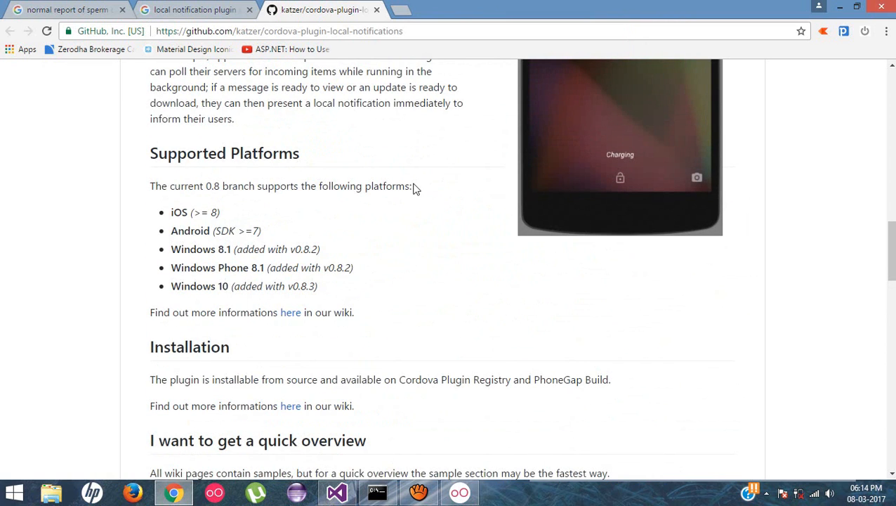
scroll(down, 3)
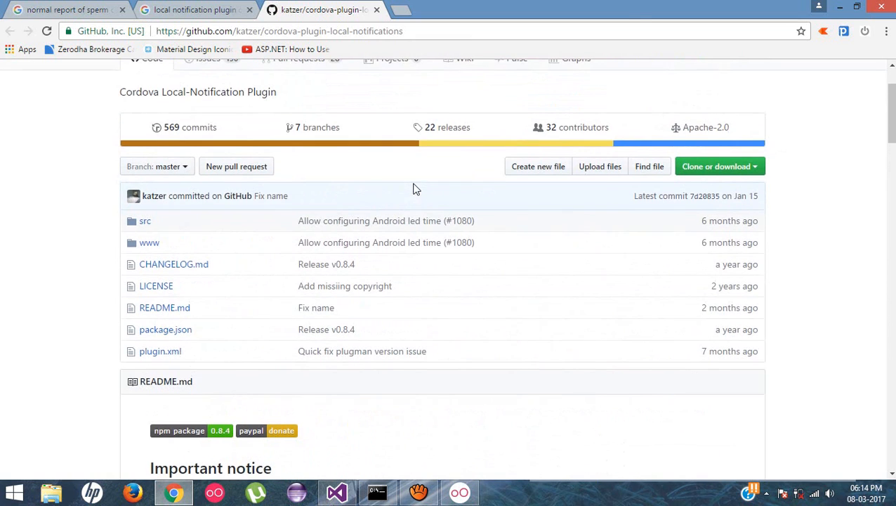
mouse_move(326, 264)
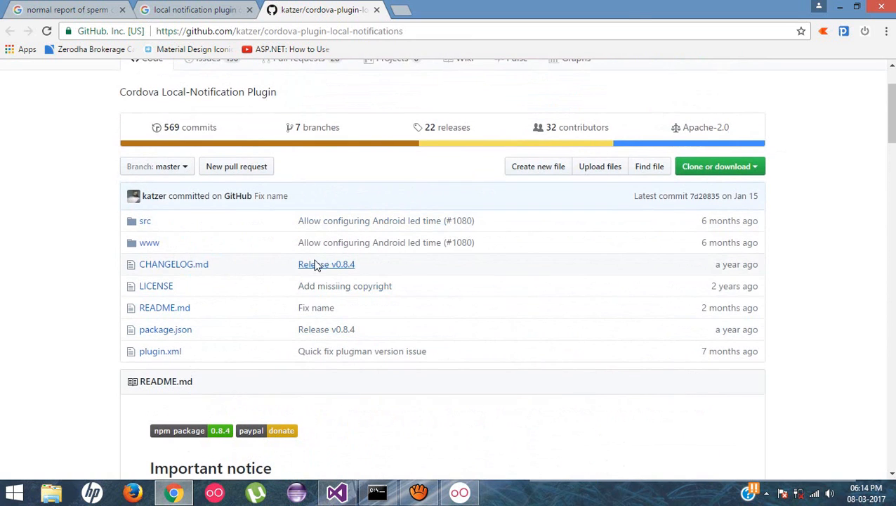
mouse_move(326, 274)
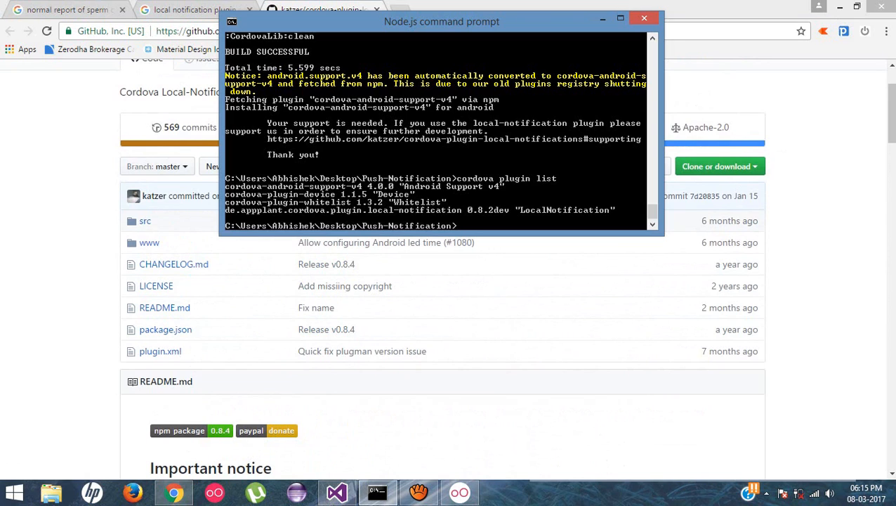
Step: Remove the de.appplant.cordova.plugin.local-notification plugin with cordova plugin remove
text(cordova plugin remove)
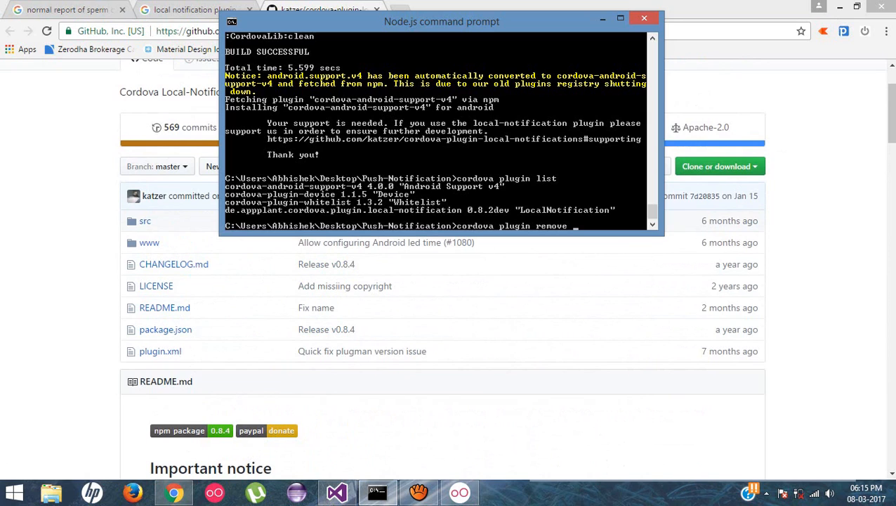
text(de.appplant.cordova.plug)
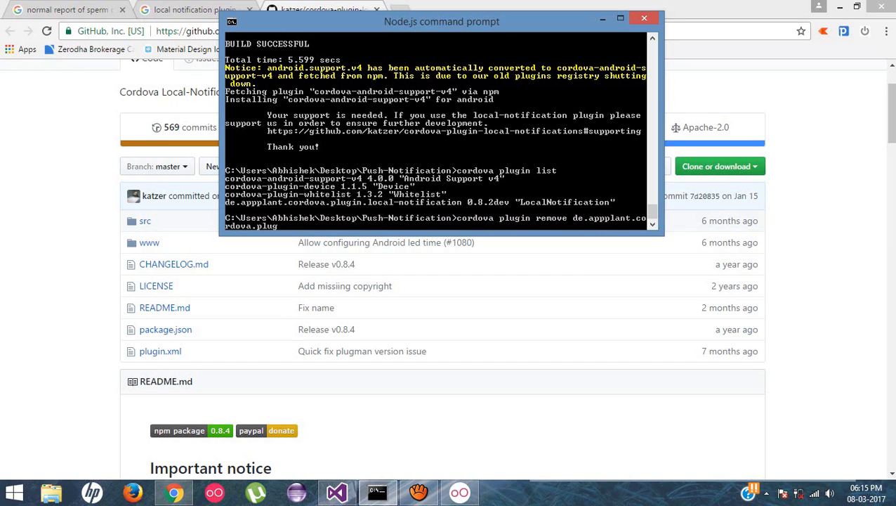
text(in.local-notification)
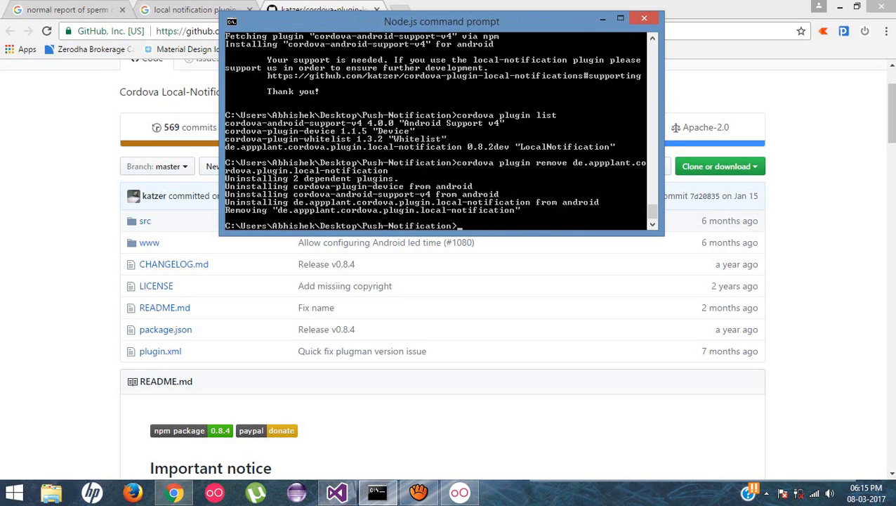
text(cordo)
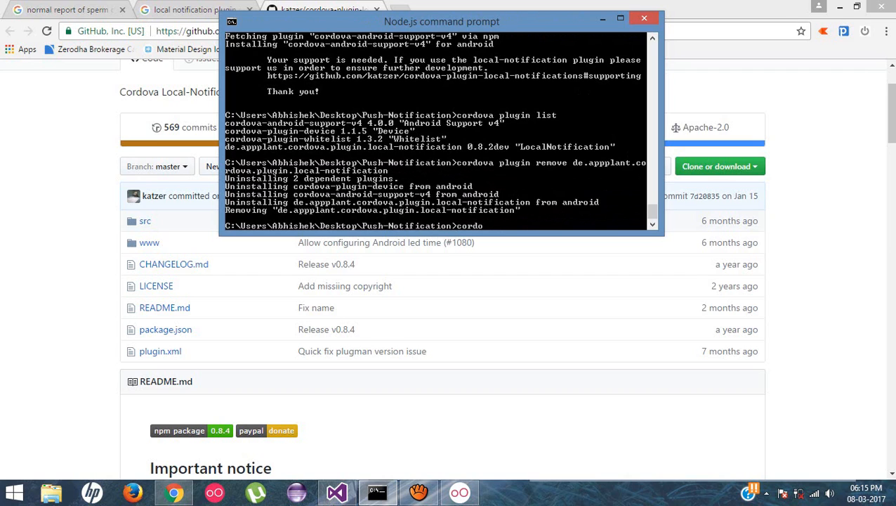
text(cordova plugin add)
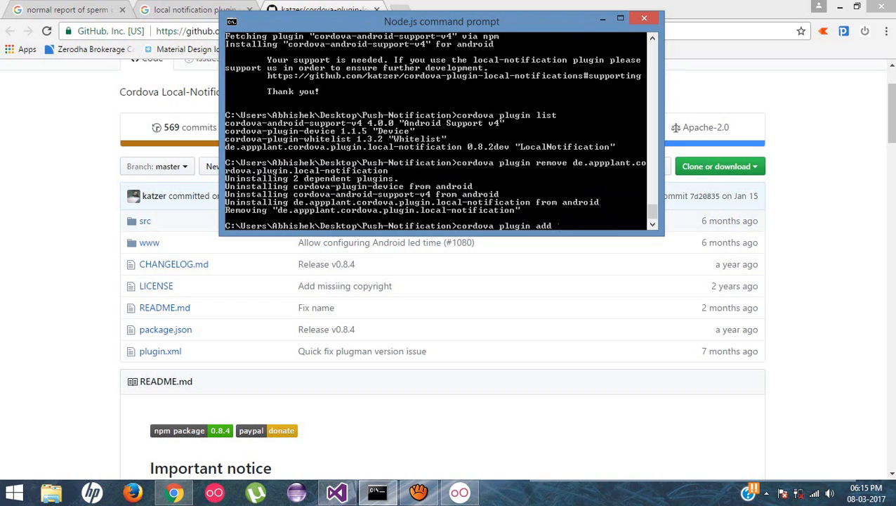
text(")
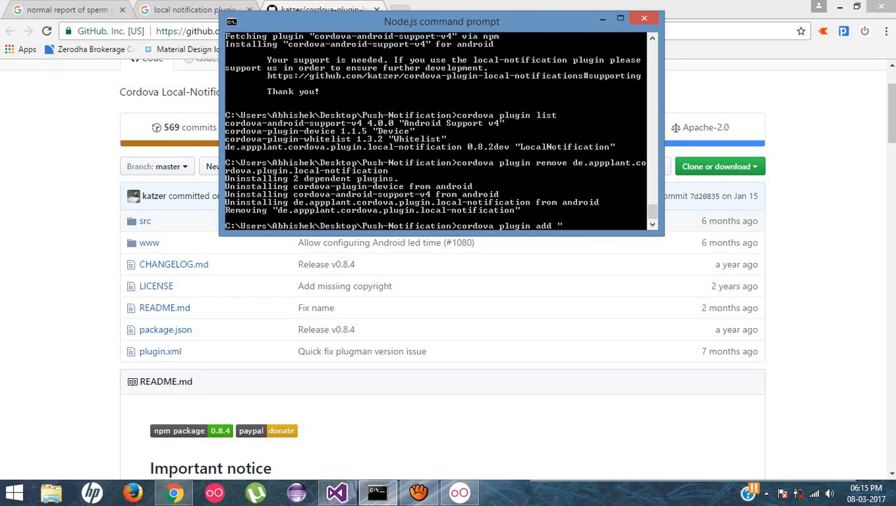
text(https://github.com/katzer/cordova-plugin-local-notifications)
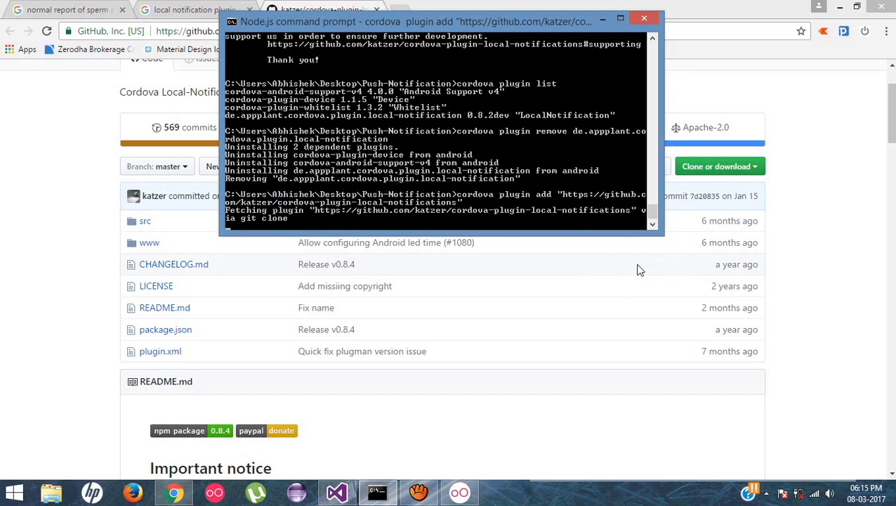
mouse_move(828, 156)
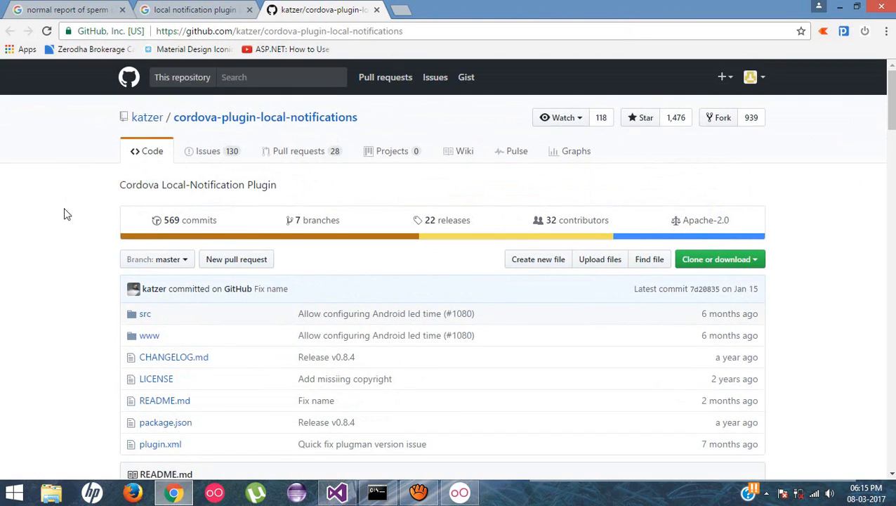
click(377, 491)
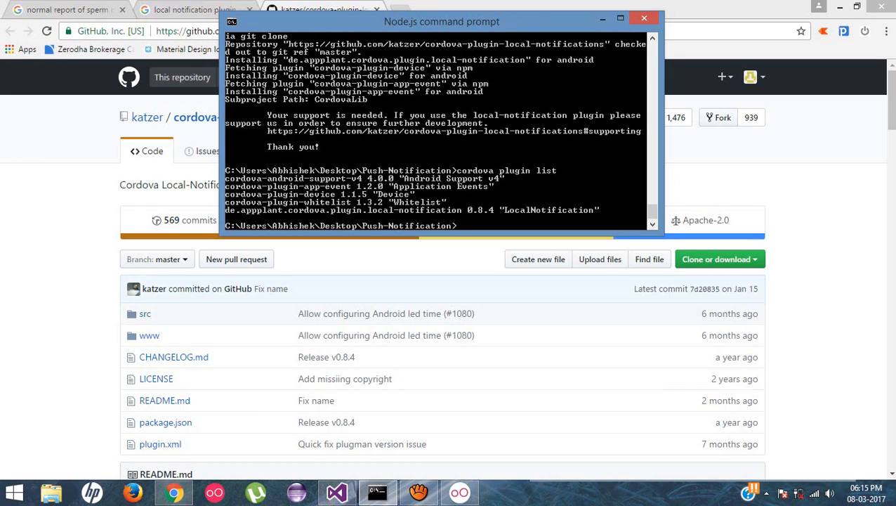
text(co)
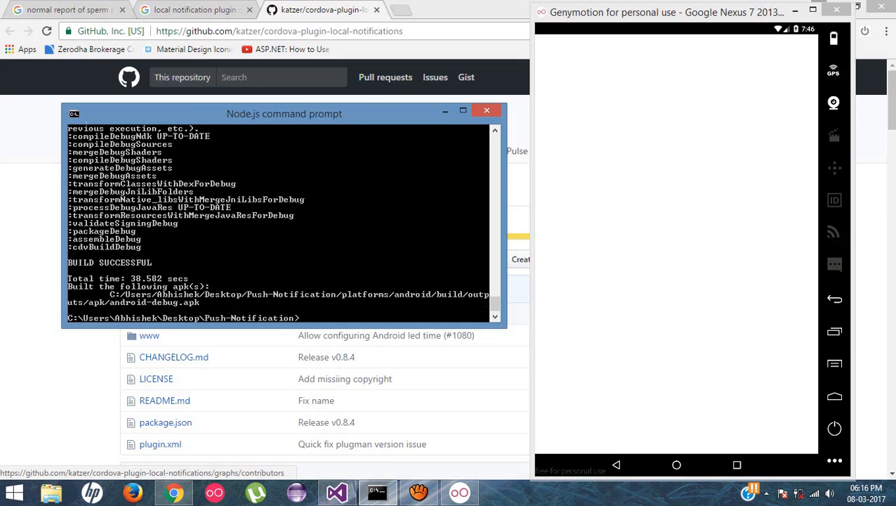
Step: Run the cordova Android build until it reports BUILD SUCCESSFUL for android-debug.apk
text(cordova)
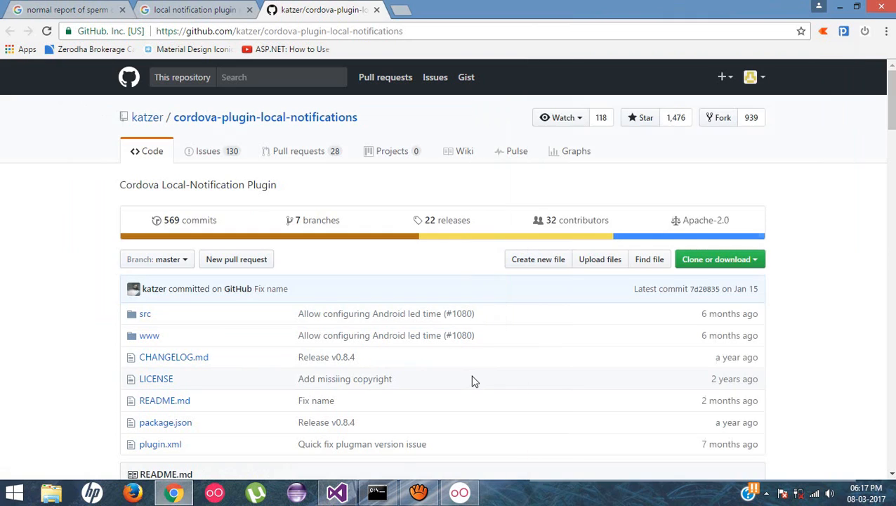
Step: Add <br/> line breaks inside the empty index.html body
scroll(down, 3)
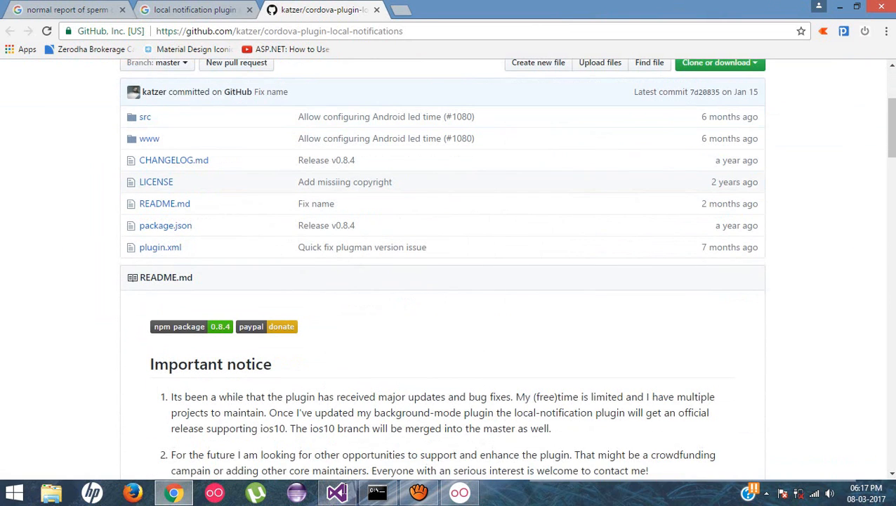
click(337, 492)
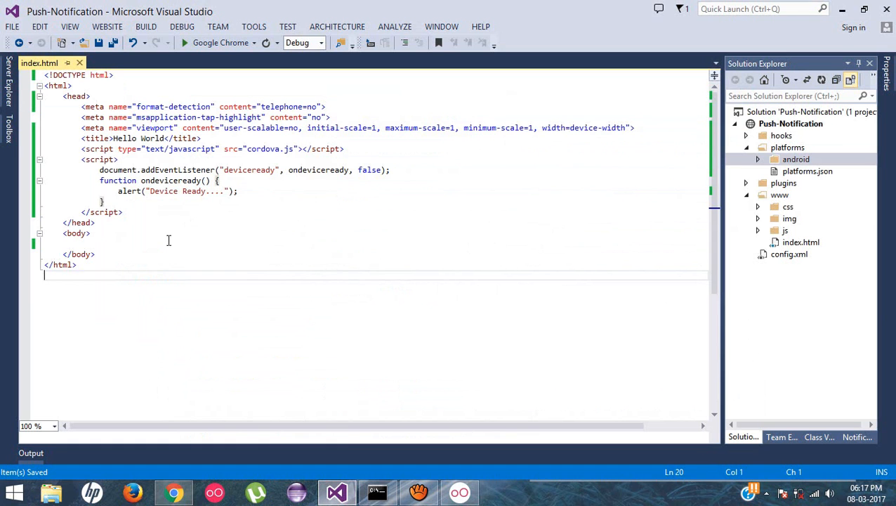
text(<br/)
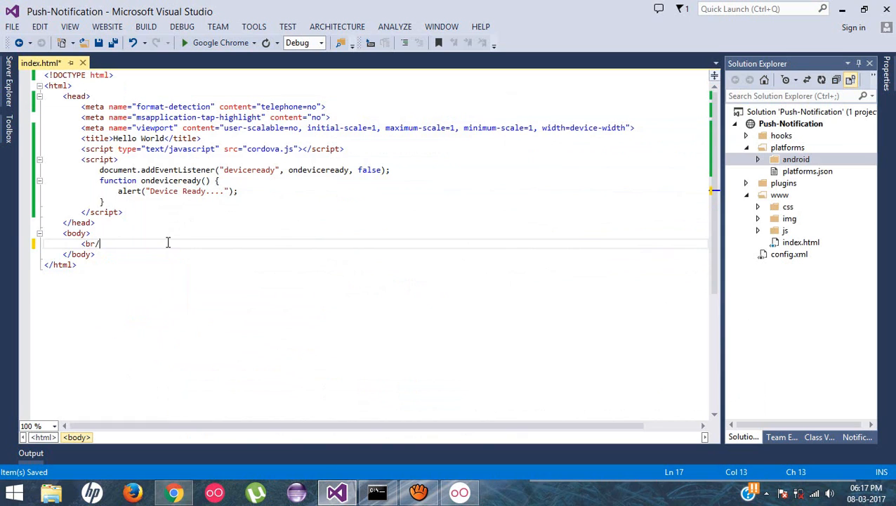
key(enter)
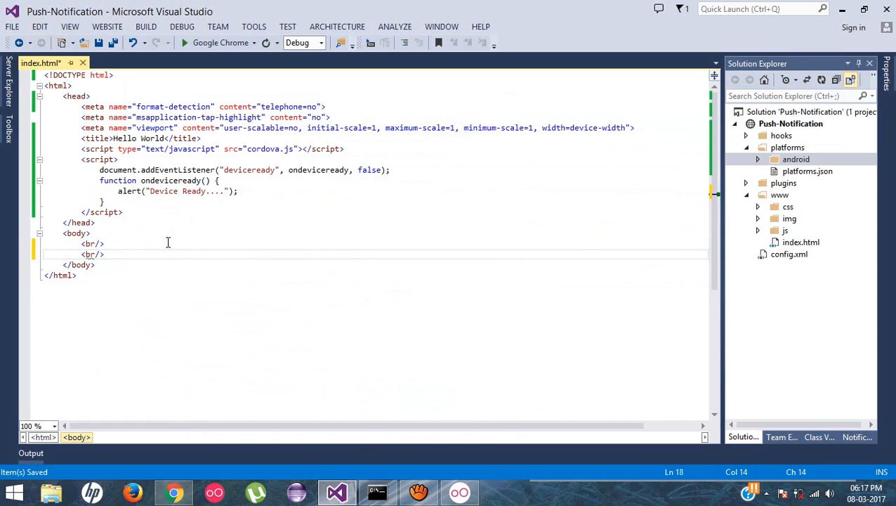
Step: Add a 'Send a Push Notification' input button with onclick="PushNotification();"
text(<input)
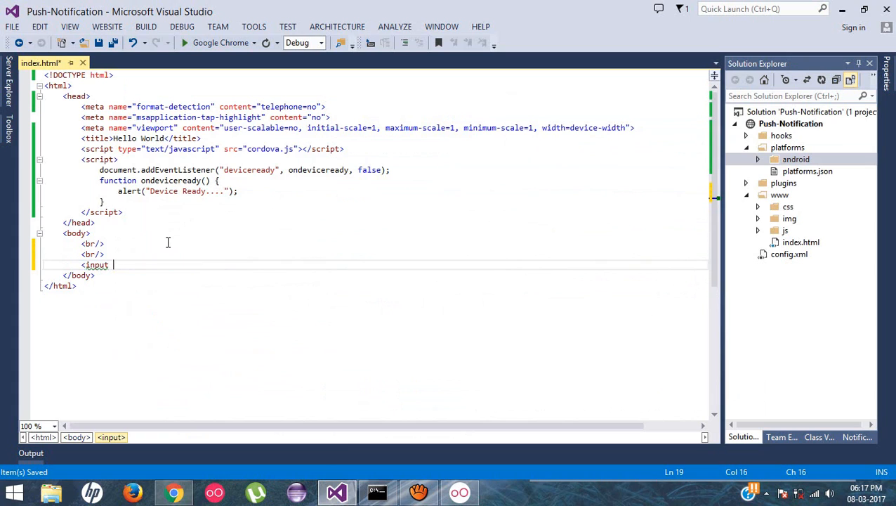
text(type="button)
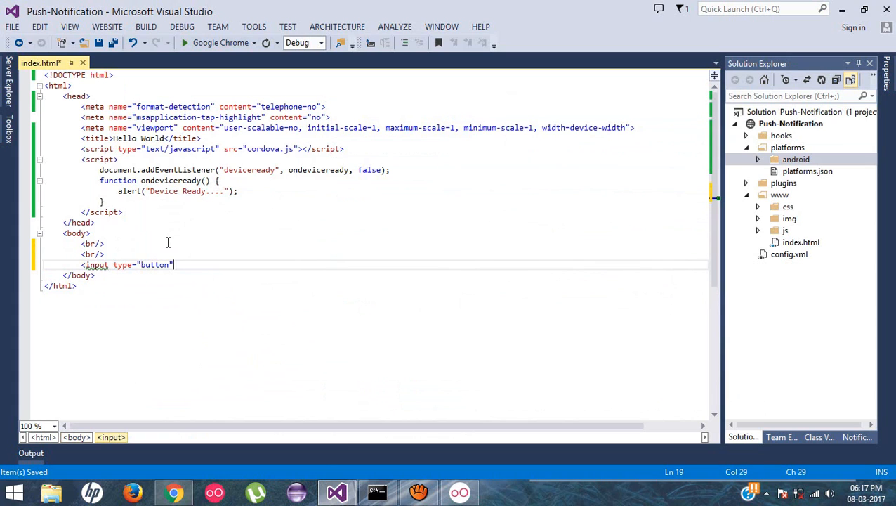
text(value="")
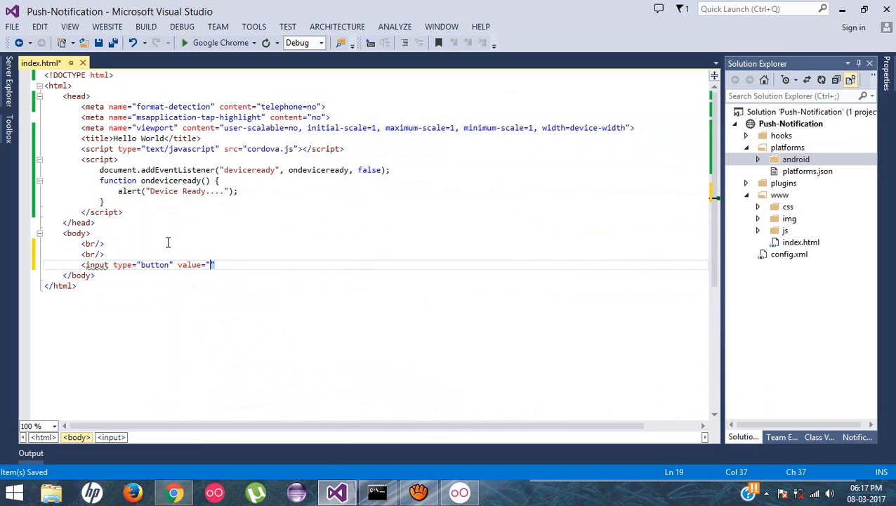
text(Send a Push)
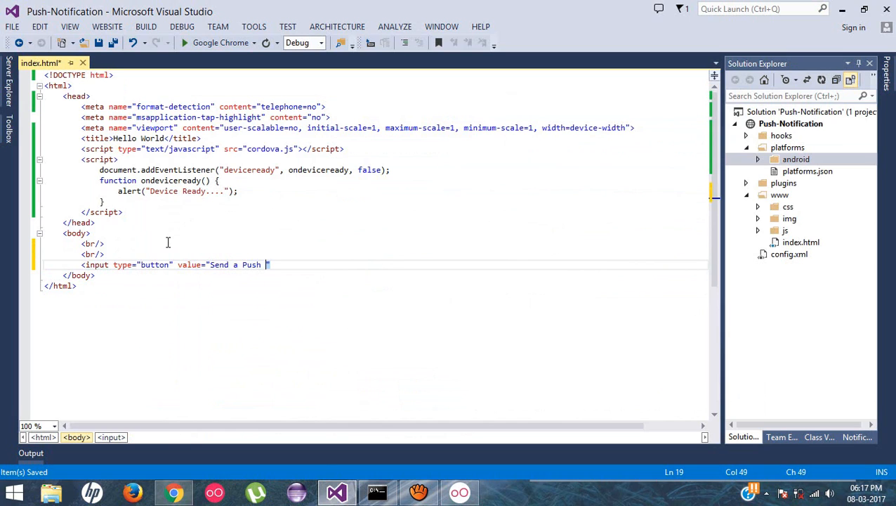
text(Notification)
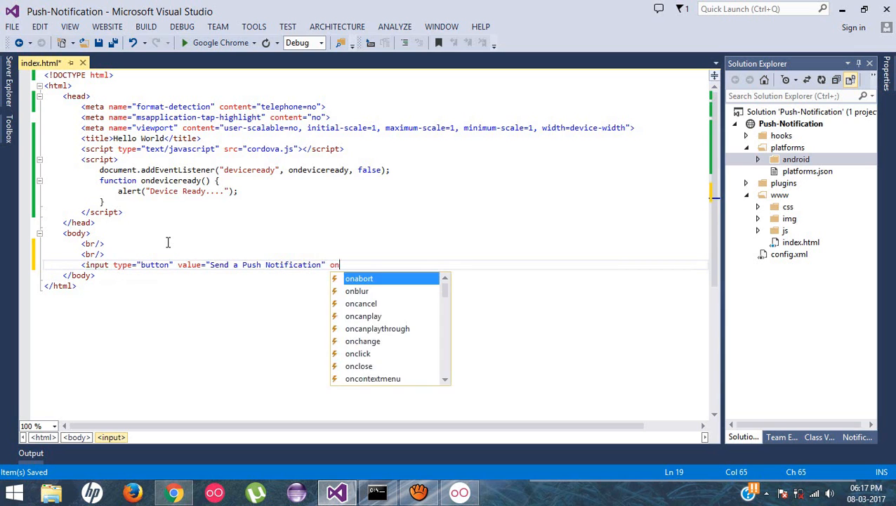
text(click=")
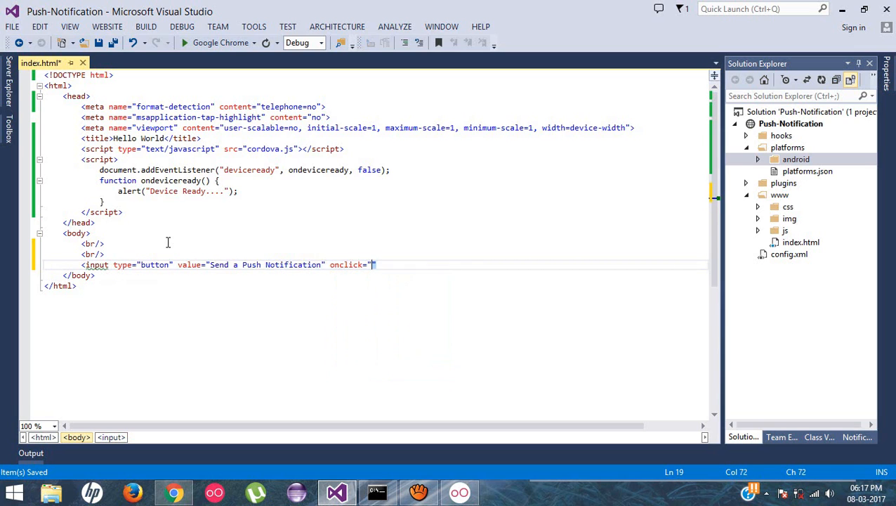
text(Push)
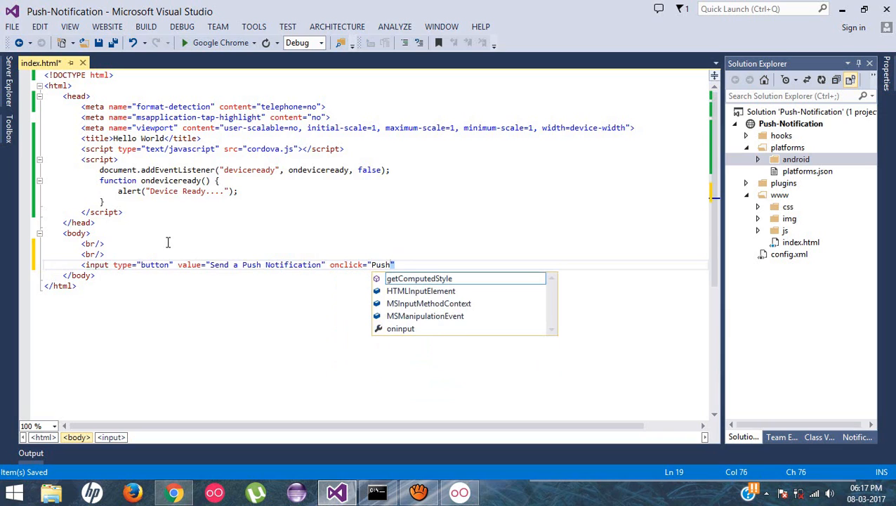
text(Notification)
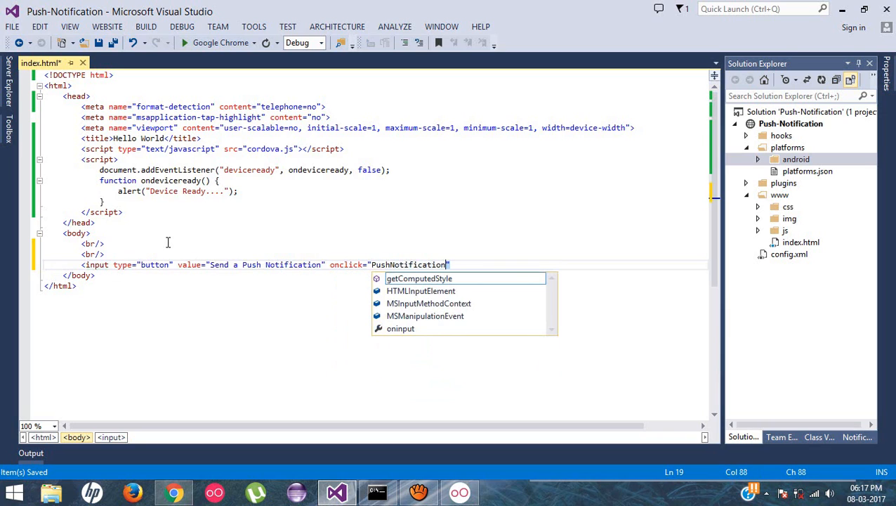
text(();)
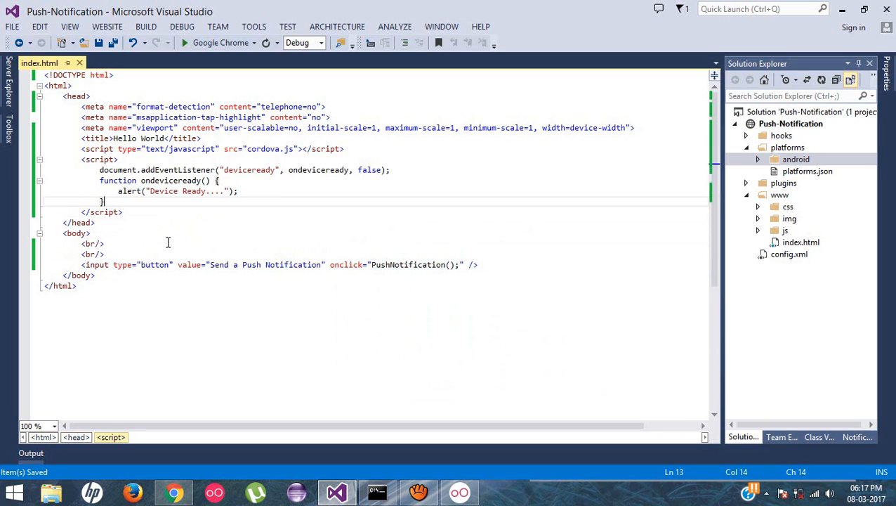
Step: Define function PushNotification() in index.html holding the plugin's sample schedule call
text(function PushNotification)
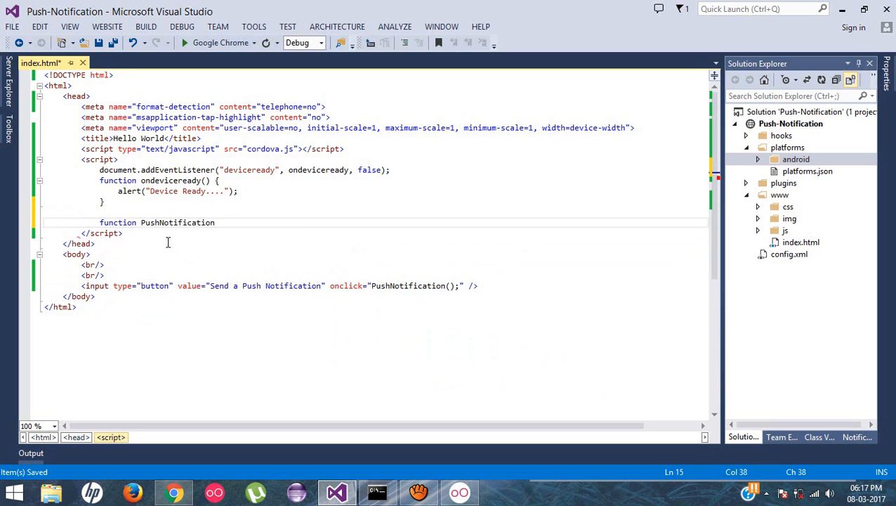
text(() {)
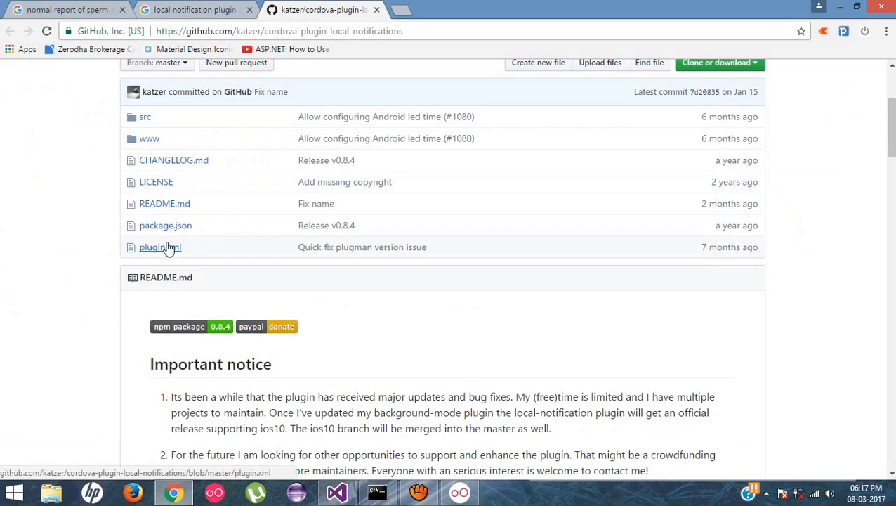
scroll(down, 3)
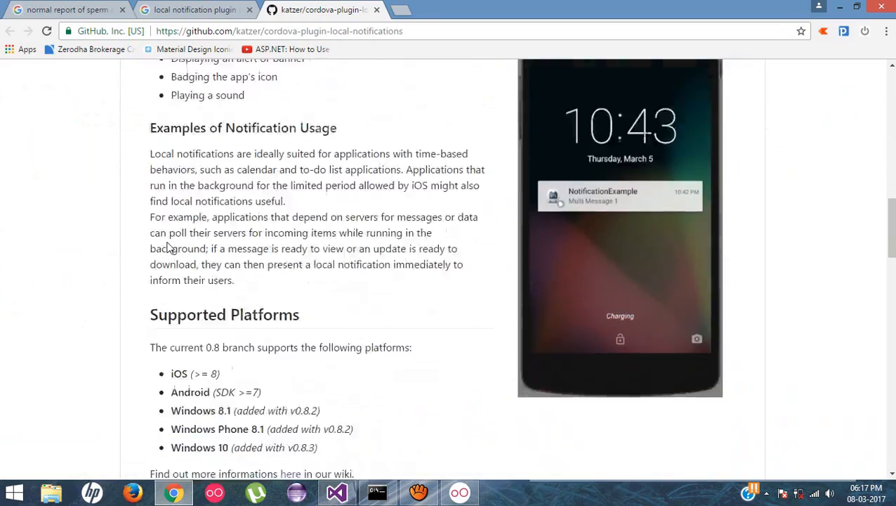
scroll(down, 3)
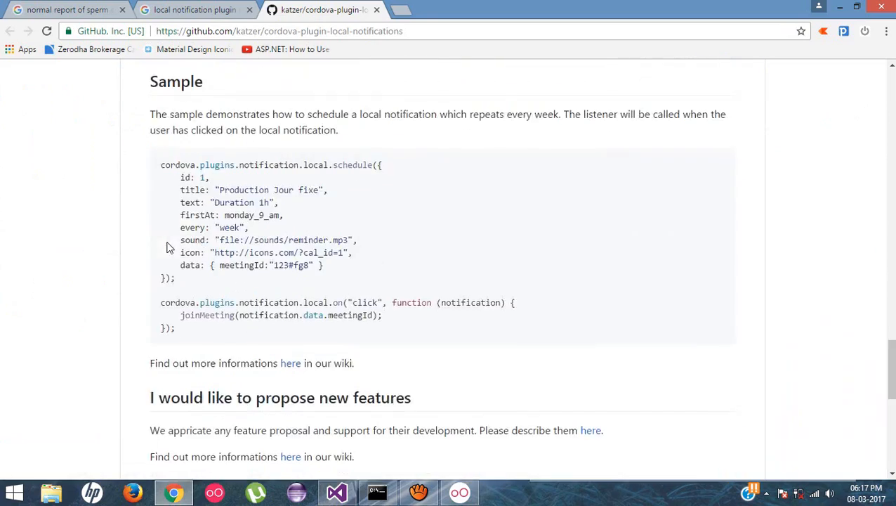
scroll(down, 3)
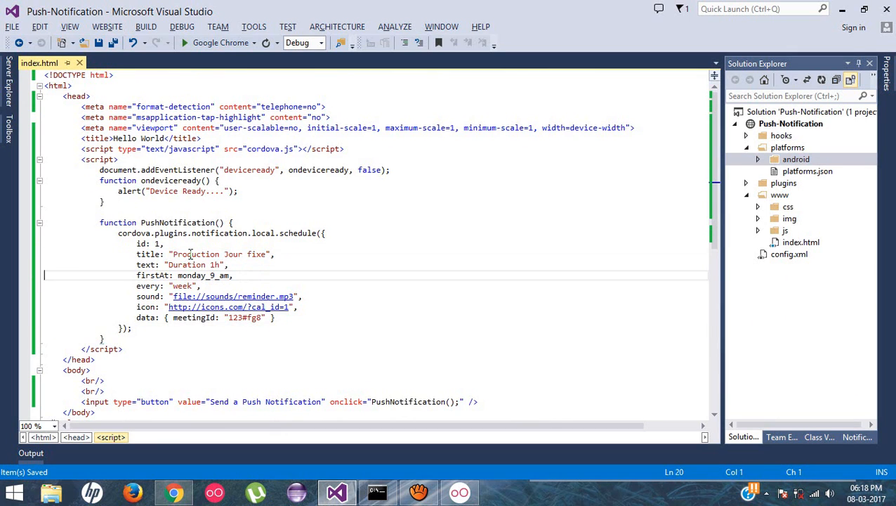
Step: Delete the firstAt-to-data lines; set title 'Push Notification' and text 'This is first Push Notification.'
drag(137, 275, 137, 296)
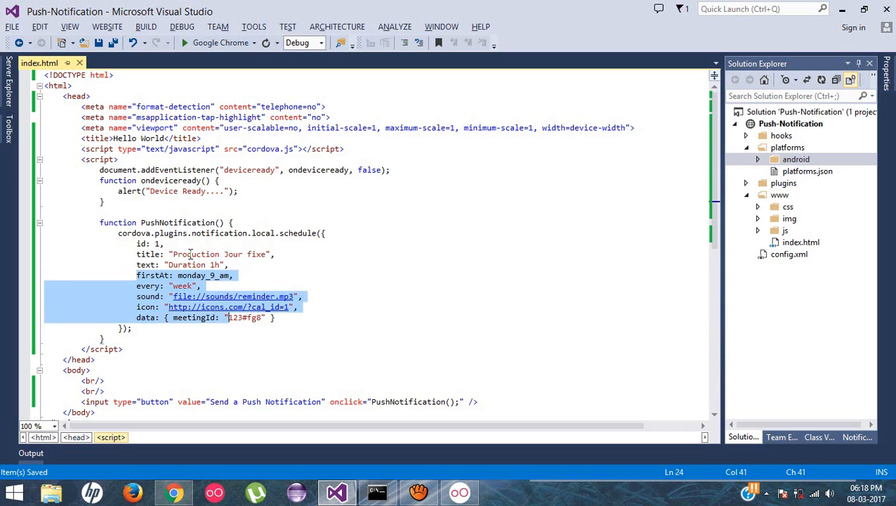
key(Delete)
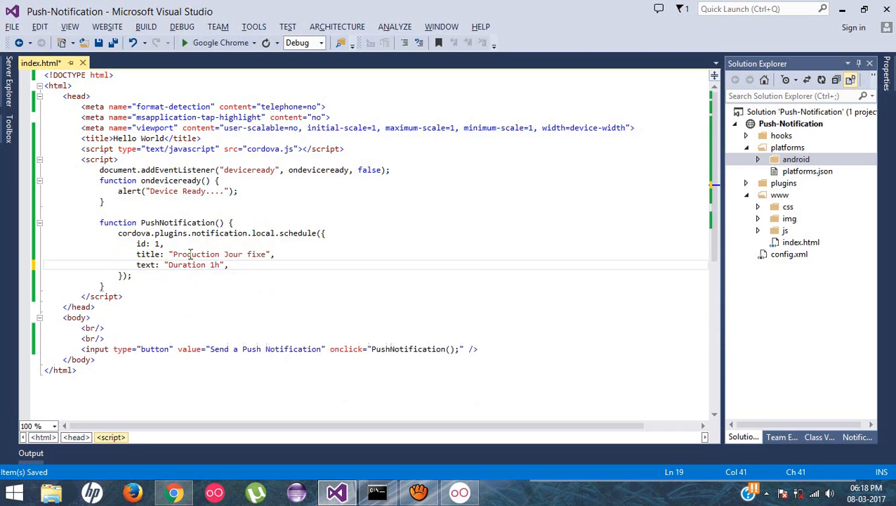
double_click(187, 264)
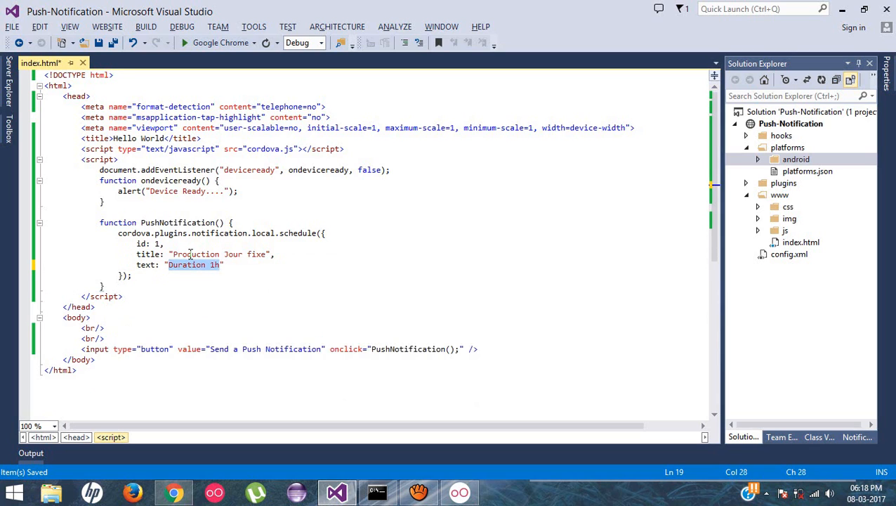
text(Th")
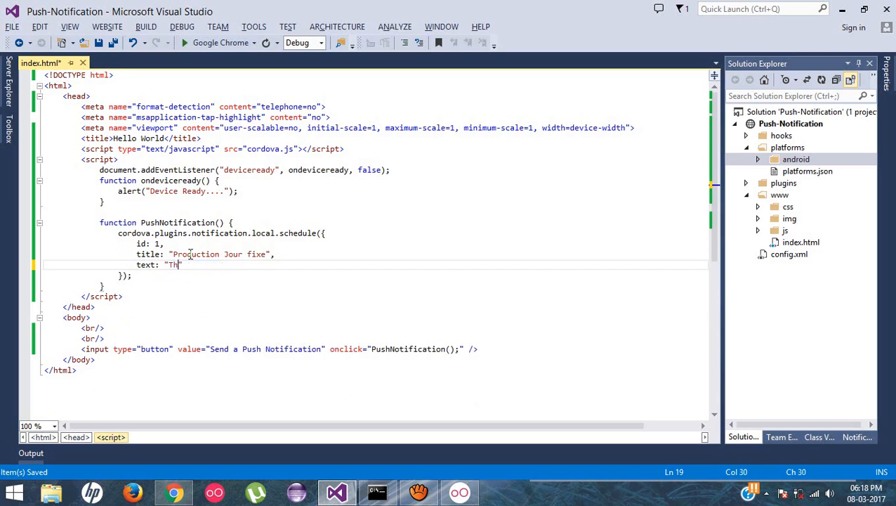
text(is is first)
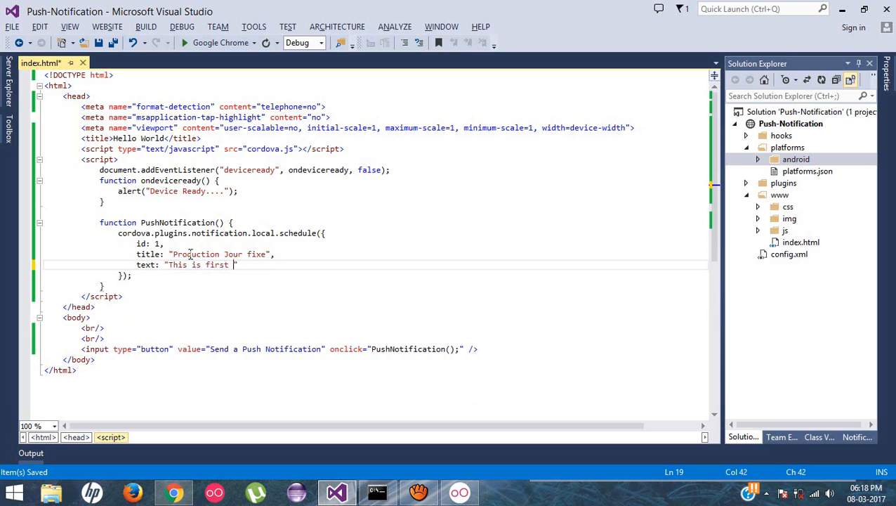
text(Push Notification.)
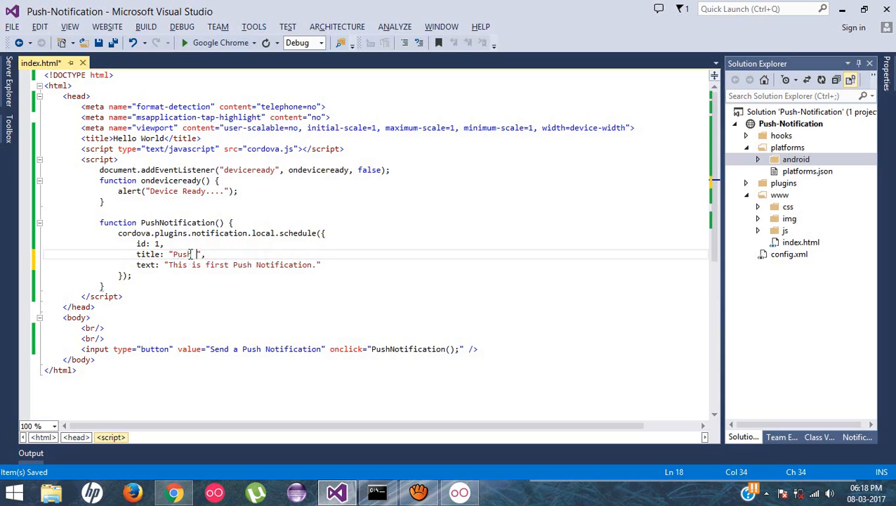
text(Notification)
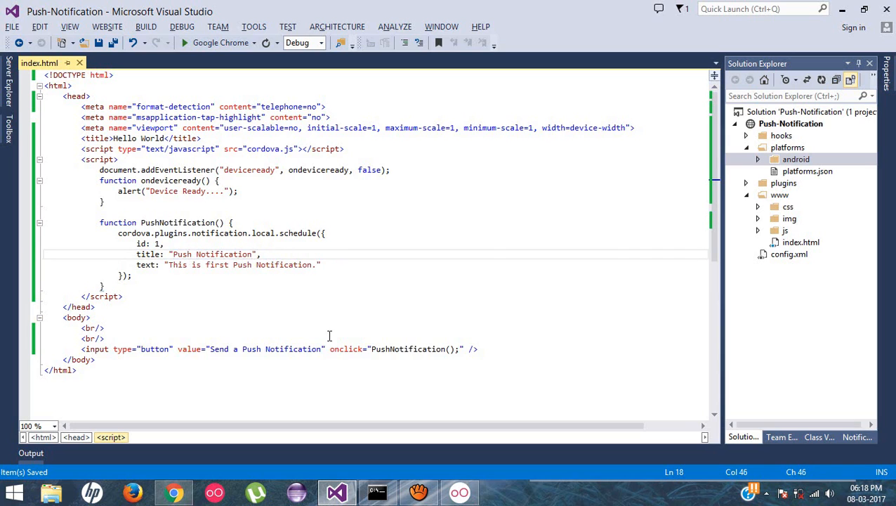
Step: Run the app on Genymotion, dismiss Device Ready, and tap Send a Push Notification
click(378, 492)
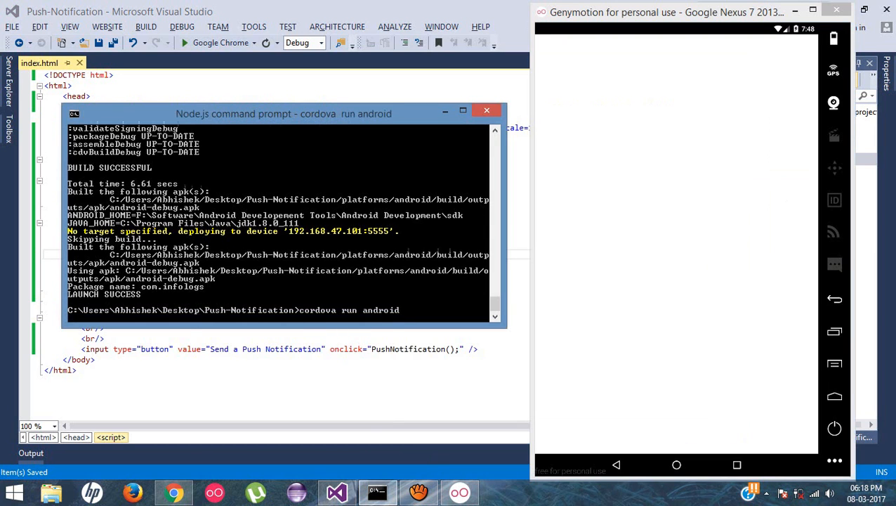
scroll(down, 3)
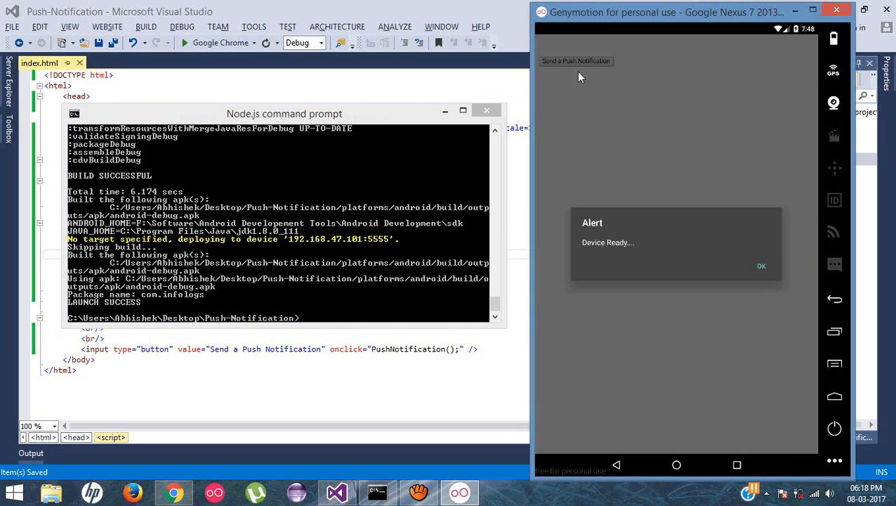
click(762, 266)
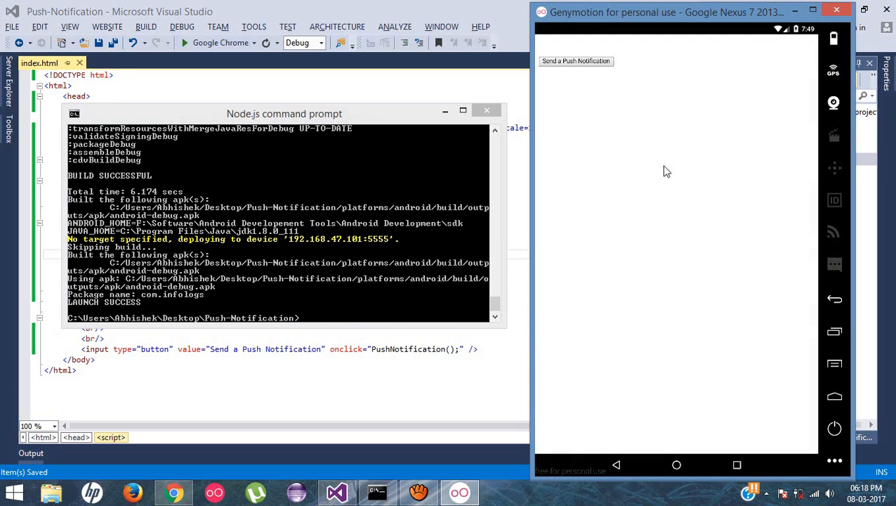
mouse_move(569, 69)
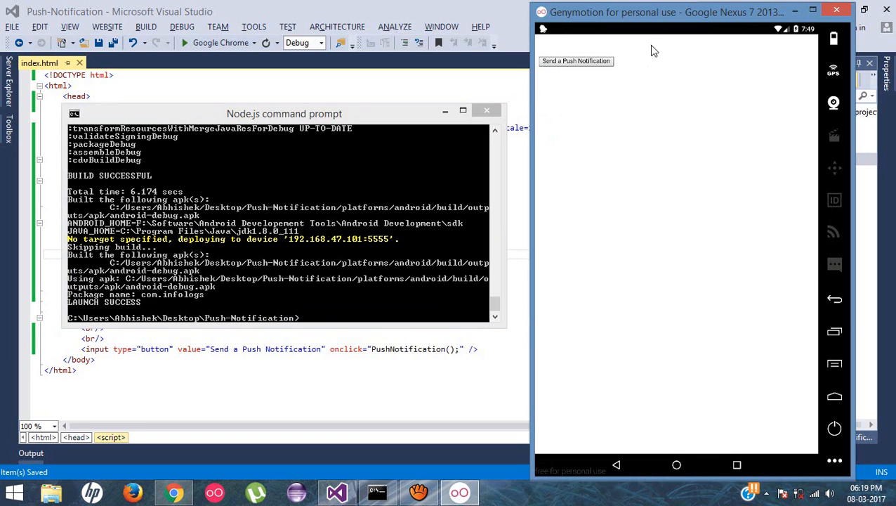
click(576, 60)
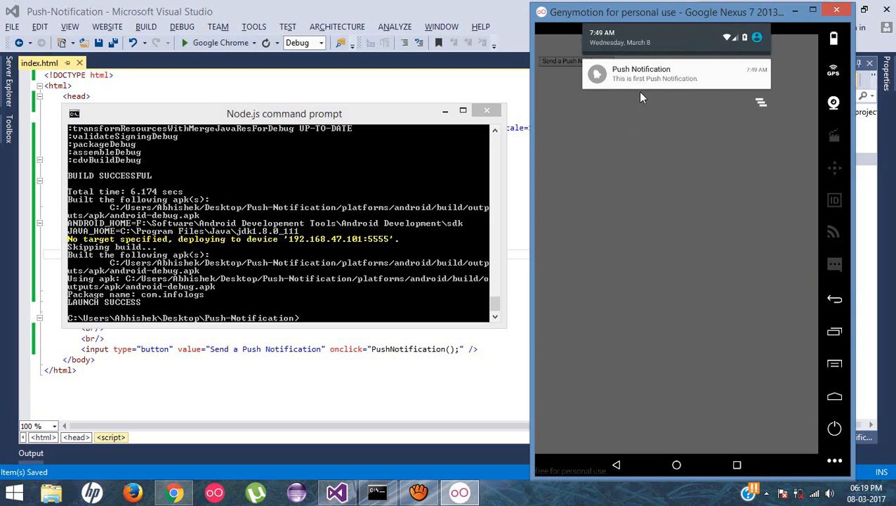
mouse_move(671, 94)
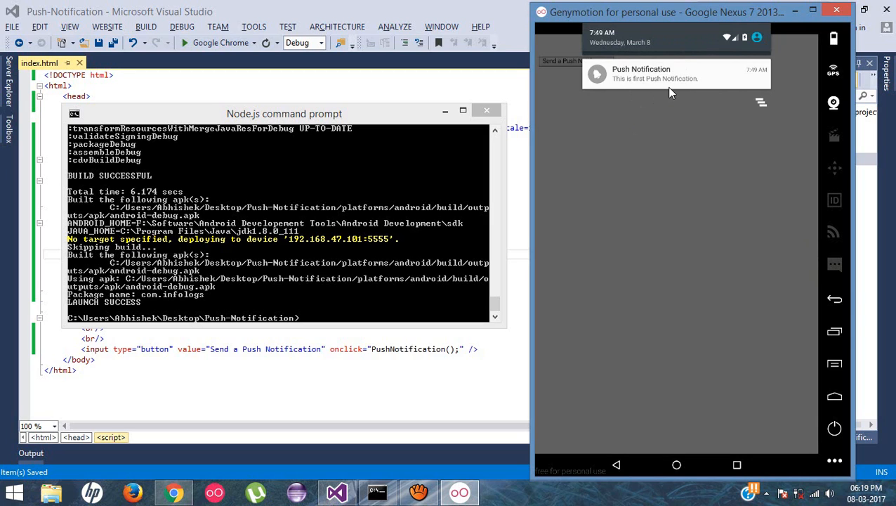
mouse_move(748, 78)
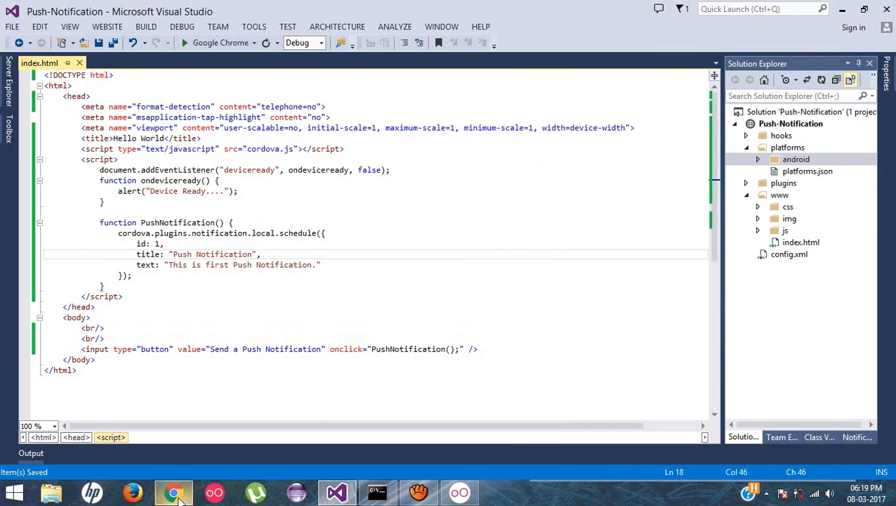
Step: Scroll through the plugin README's sample options, including the weekly repeat, and sections below
click(174, 492)
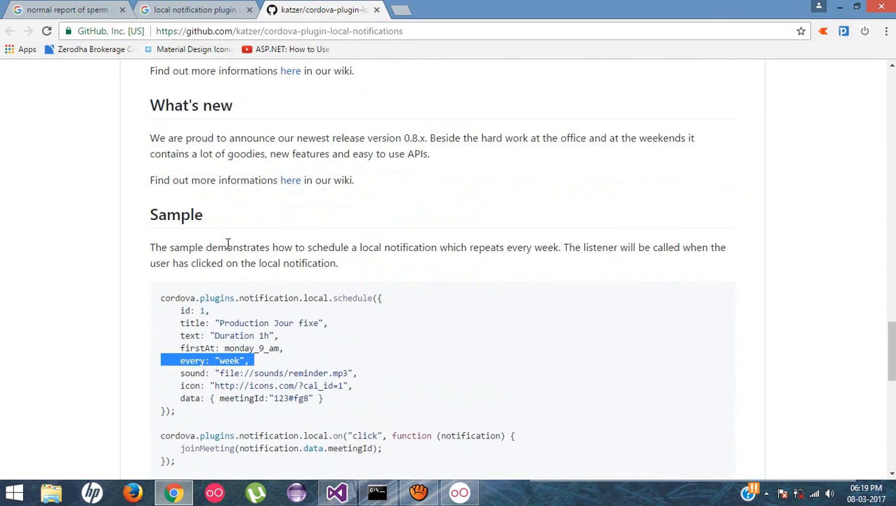
scroll(down, 3)
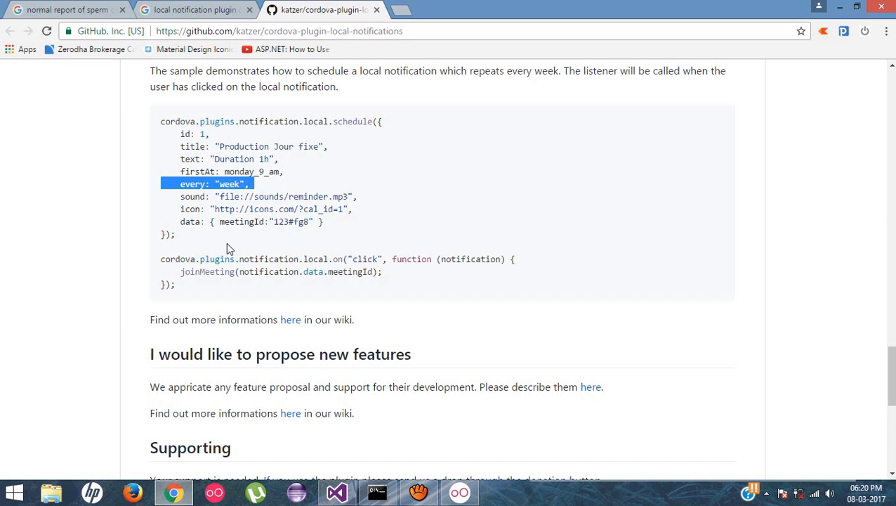
scroll(down, 3)
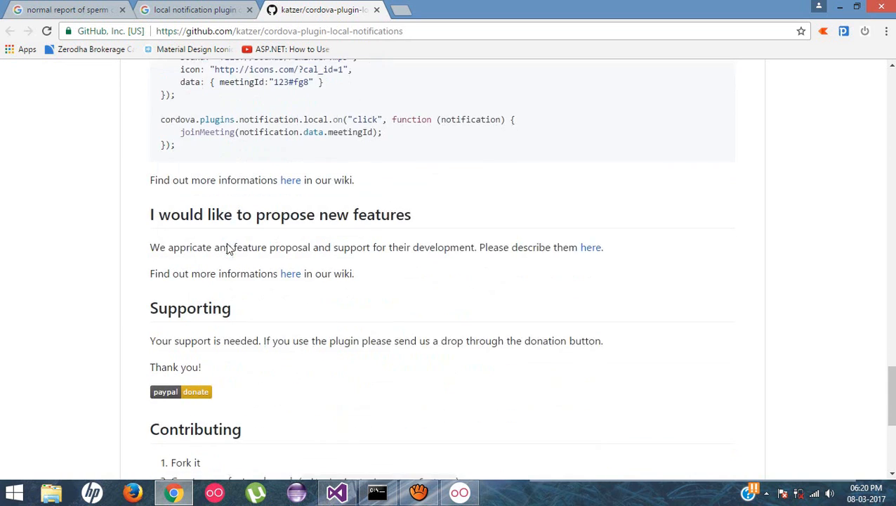
scroll(down, 3)
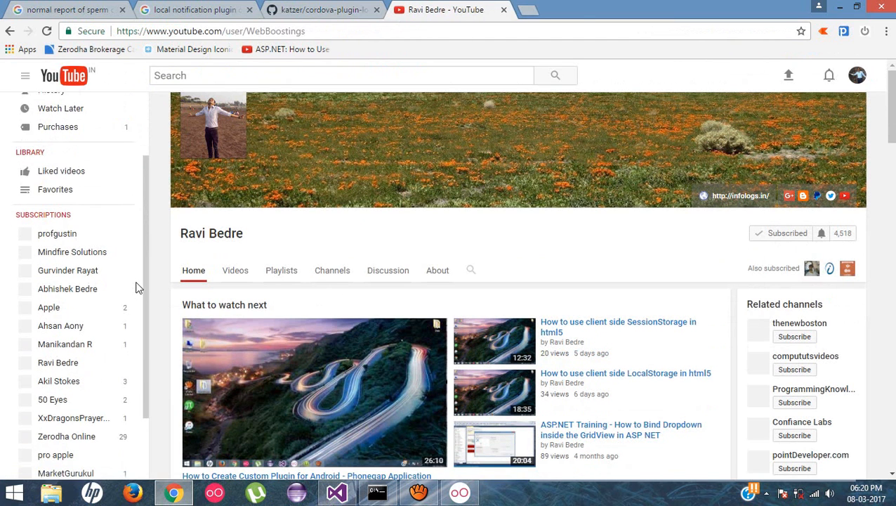
Step: Scroll Ravi Bedre's YouTube channel page, then open a new tab and type 'infologs.in'
scroll(down, 3)
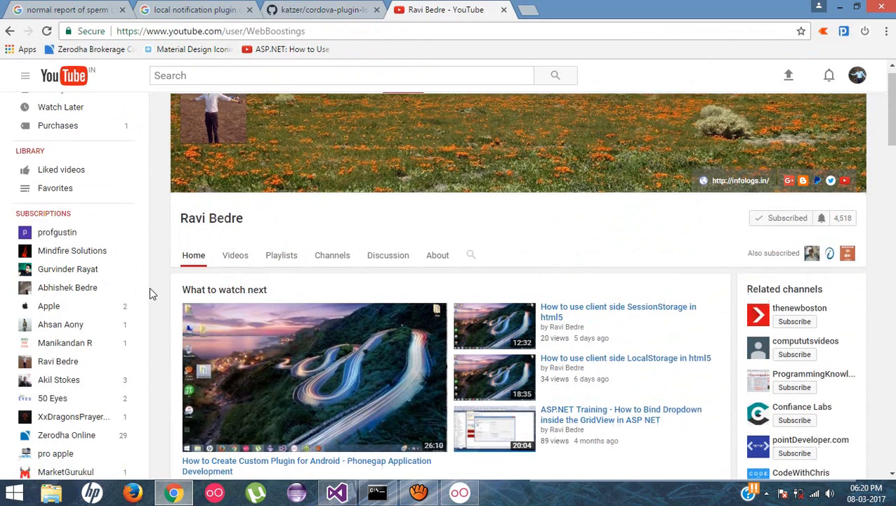
scroll(down, 3)
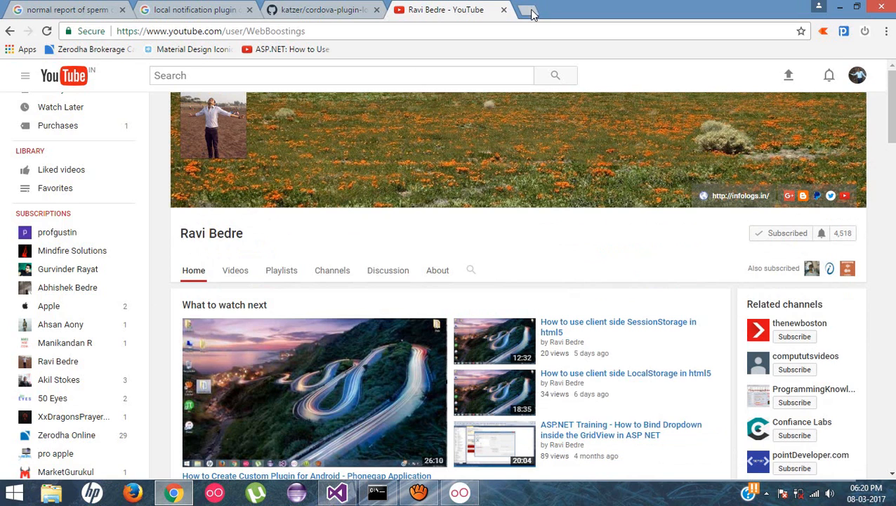
click(522, 9)
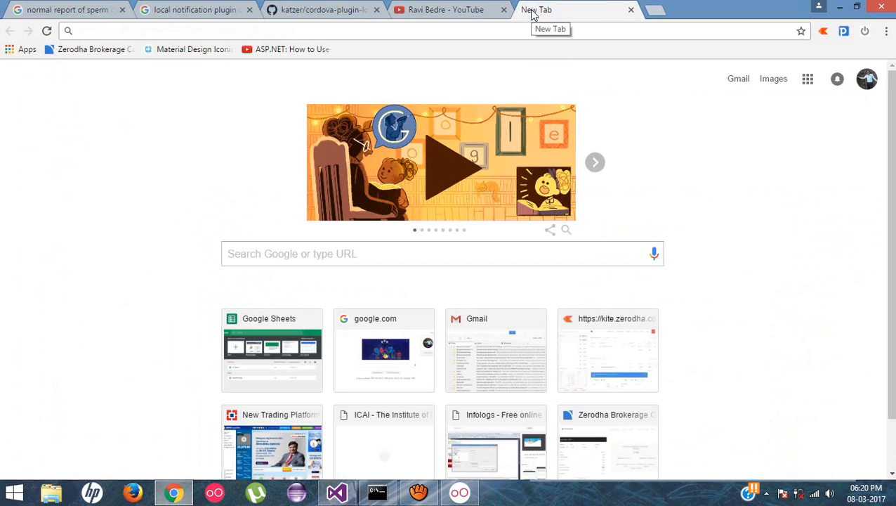
text(infologs.in)
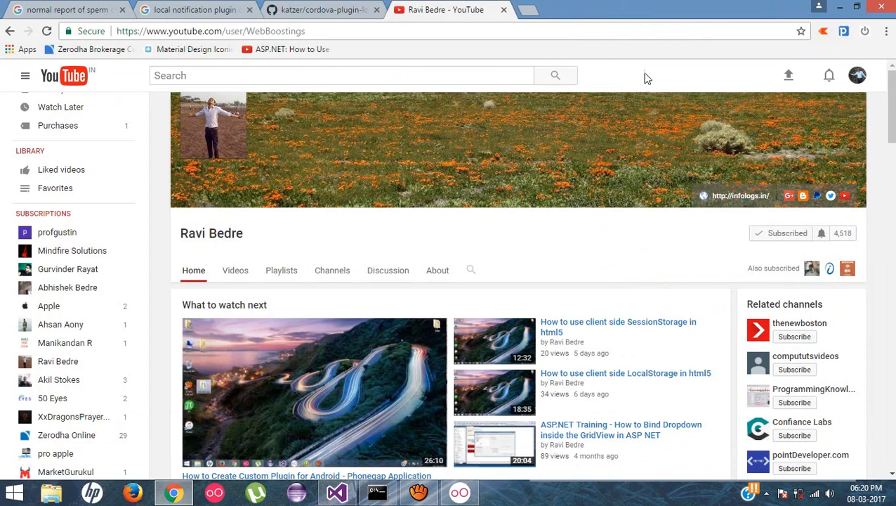
mouse_move(651, 76)
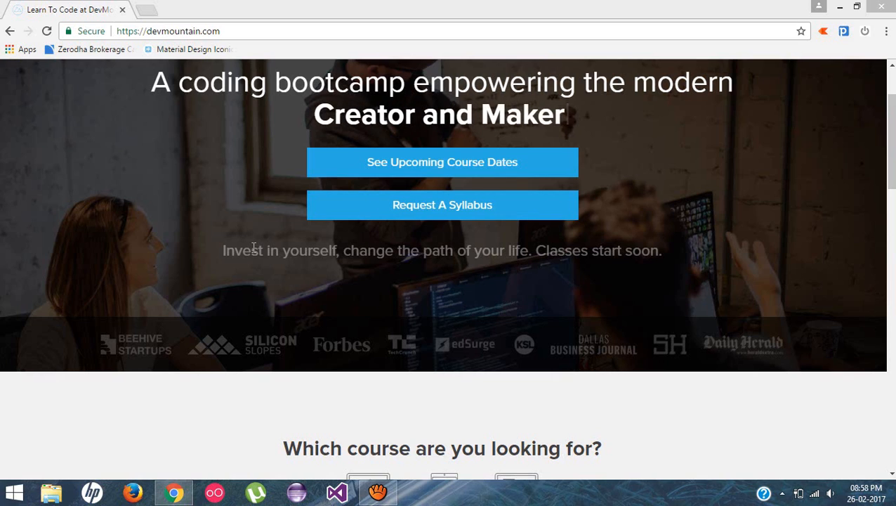
mouse_move(136, 181)
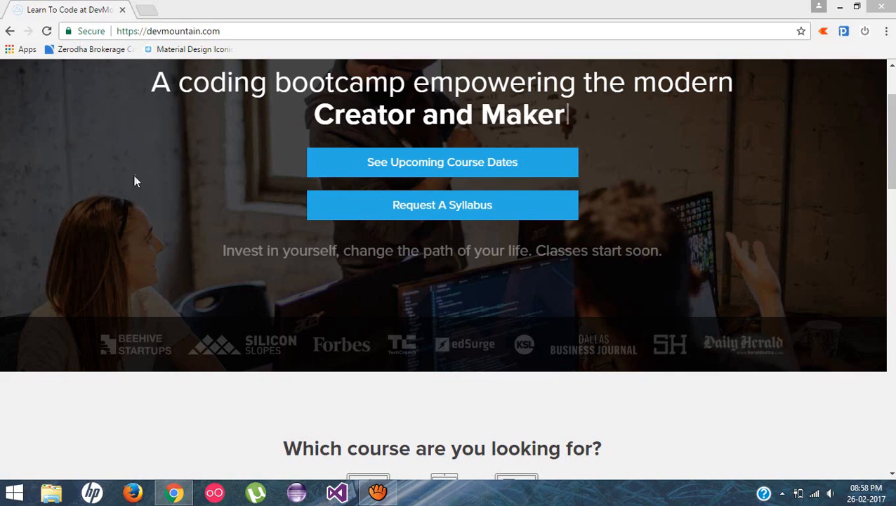